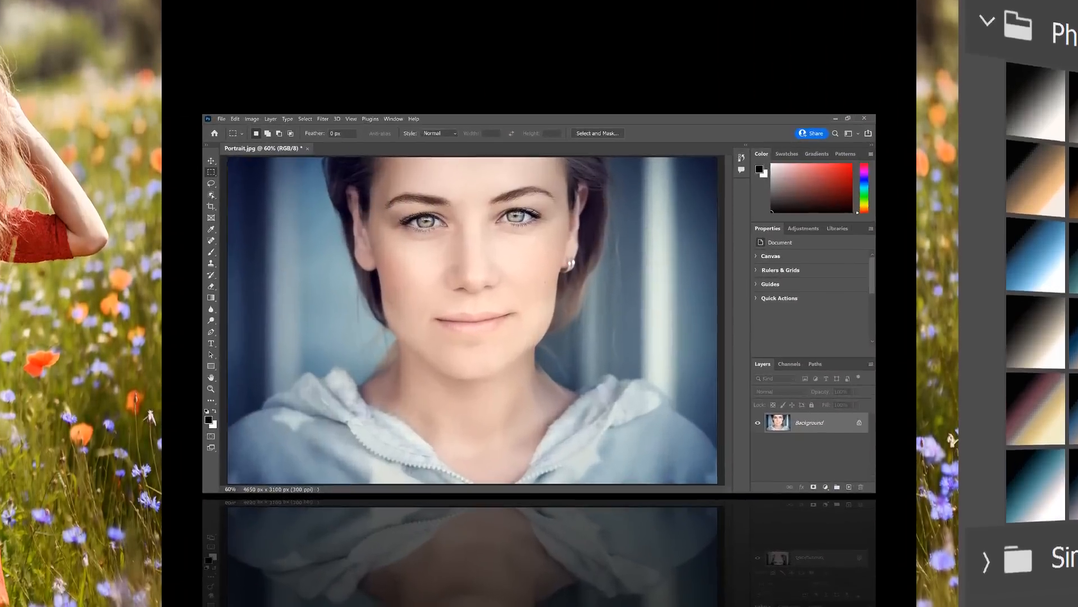
Open the Window menu to see the panel list with Gradients and Layers ticked
{"action": "left_click", "coordinate": [848, 118]}
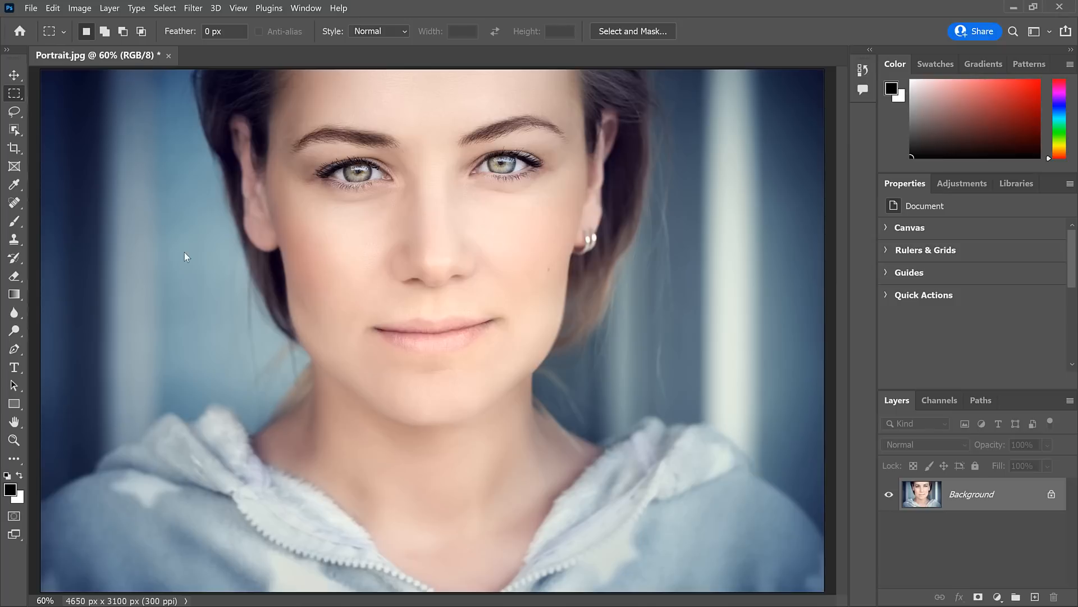
{"action": "mouse_move", "coordinate": [549, 141]}
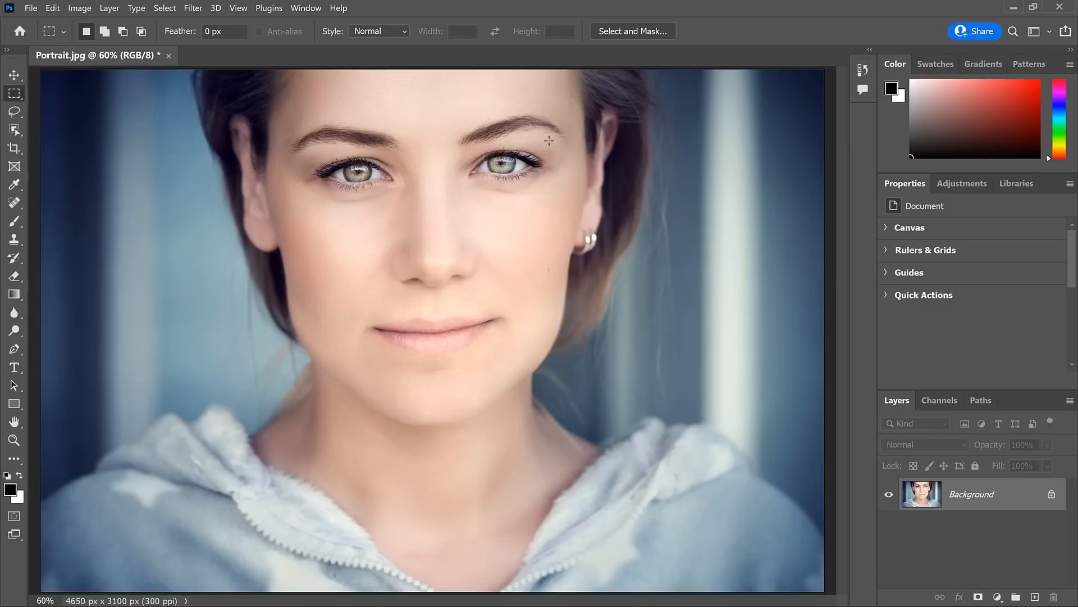
{"action": "mouse_move", "coordinate": [183, 242]}
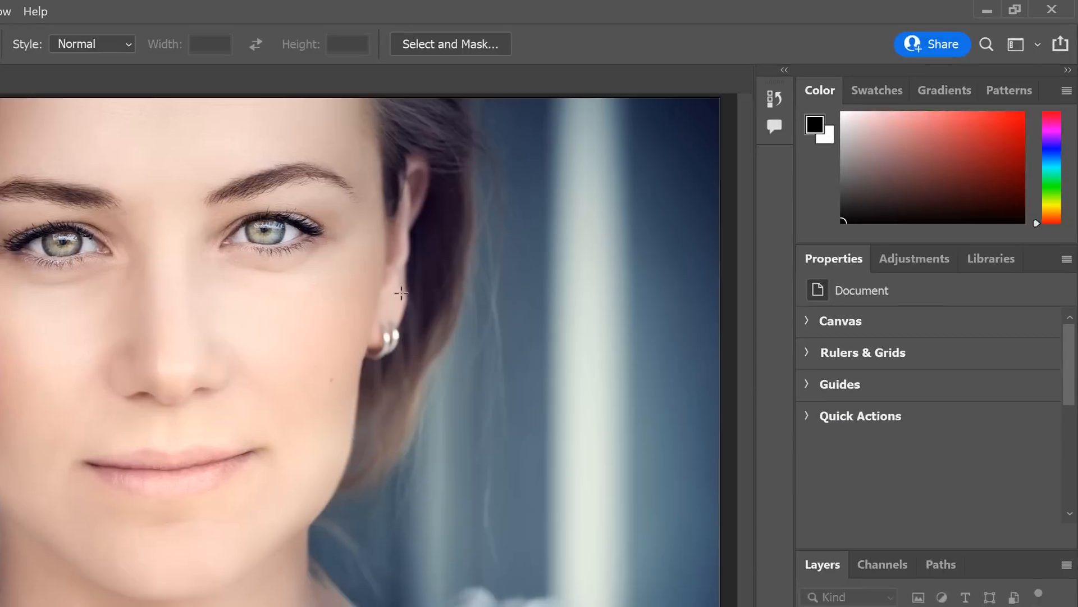
{"action": "left_click", "coordinate": [934, 95]}
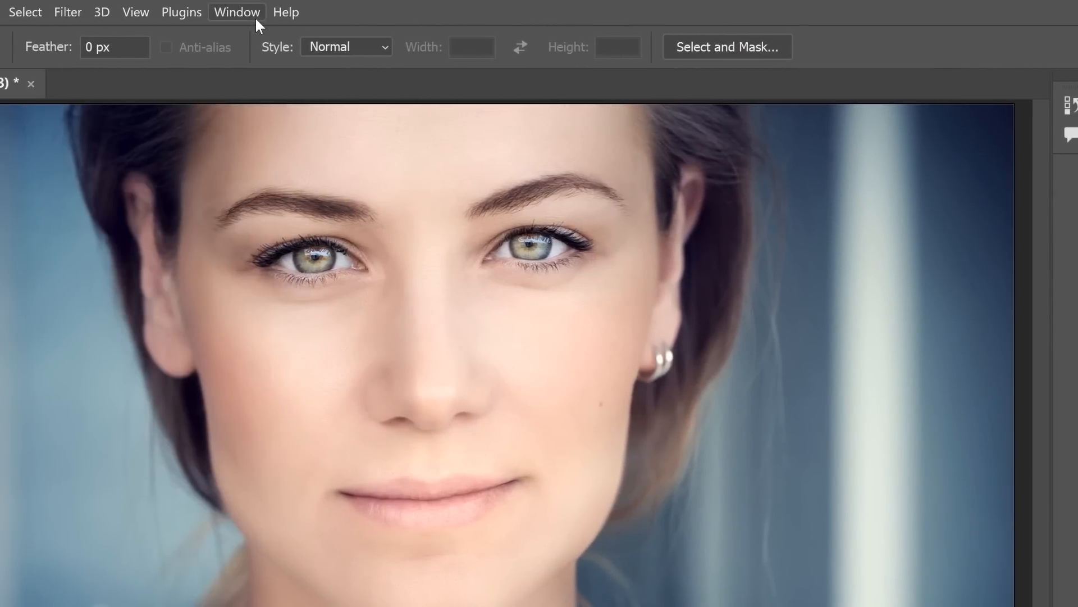
{"action": "left_click", "coordinate": [237, 12]}
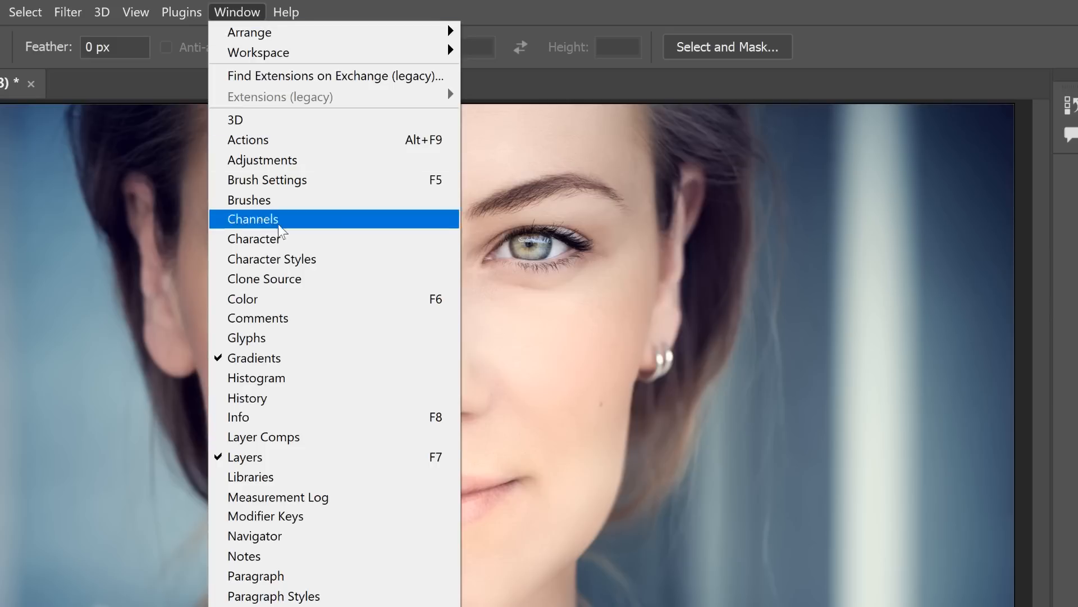
{"action": "mouse_move", "coordinate": [299, 363]}
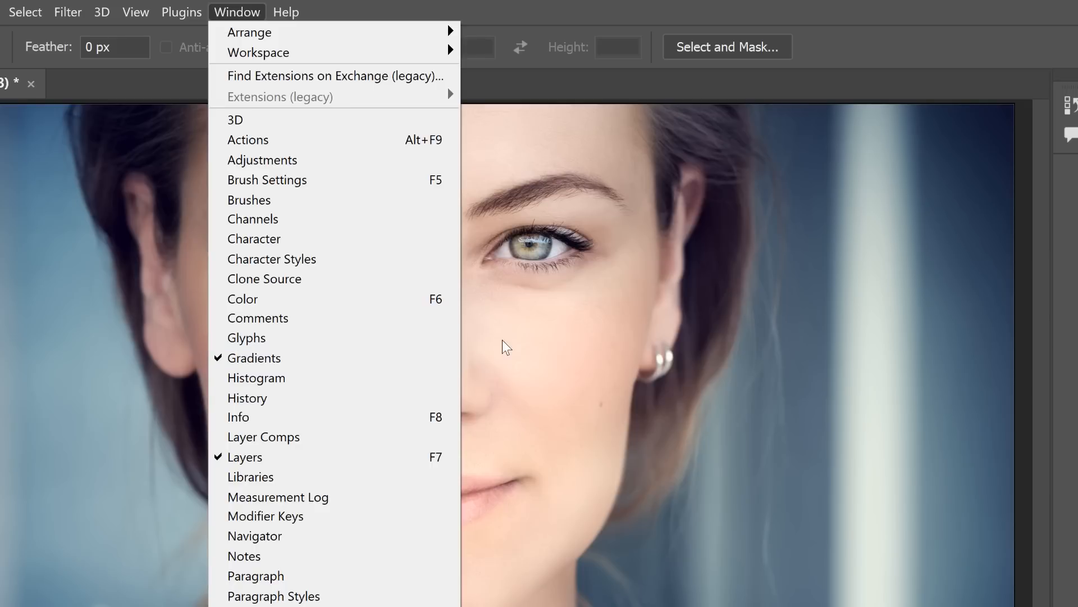
Show the Gradients panel, browse its preset folders, and collapse the Blues folder
{"action": "left_click", "coordinate": [254, 358]}
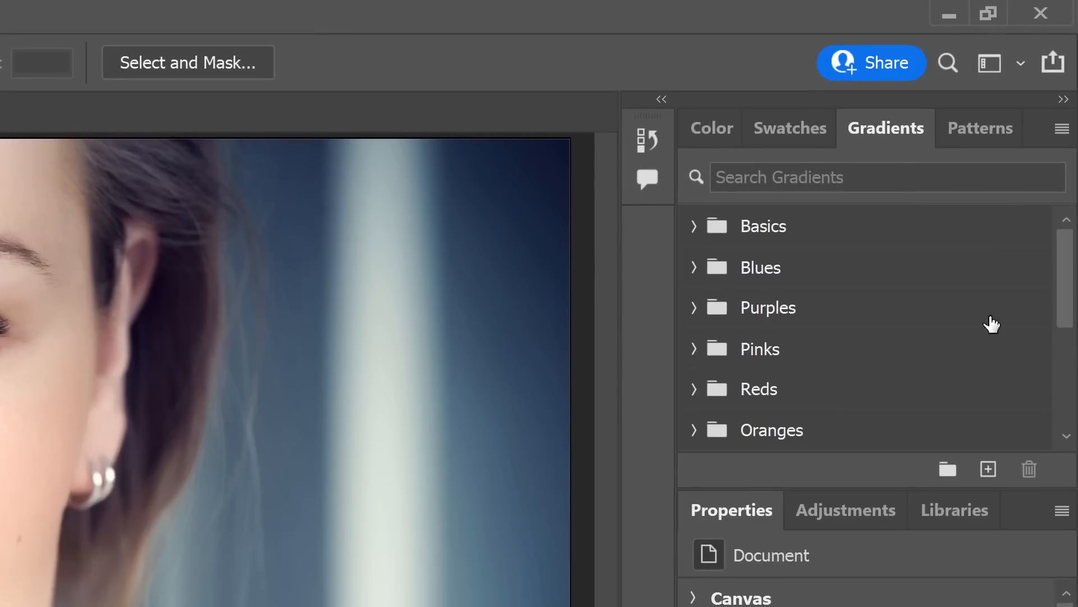
{"action": "scroll", "scroll_direction": "down", "scroll_amount": 3}
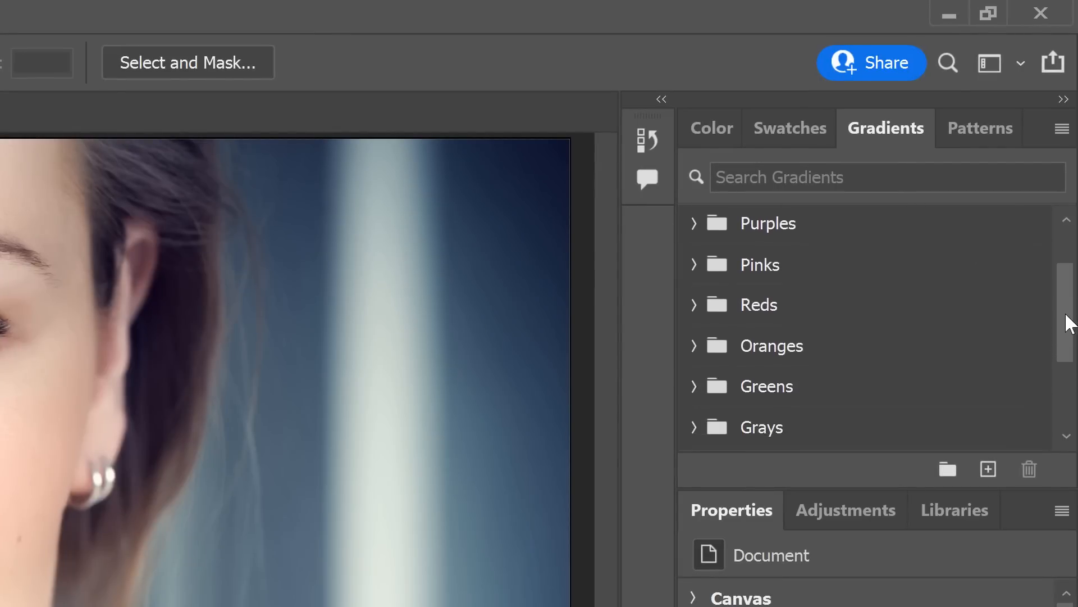
{"action": "scroll", "scroll_direction": "down", "scroll_amount": 3}
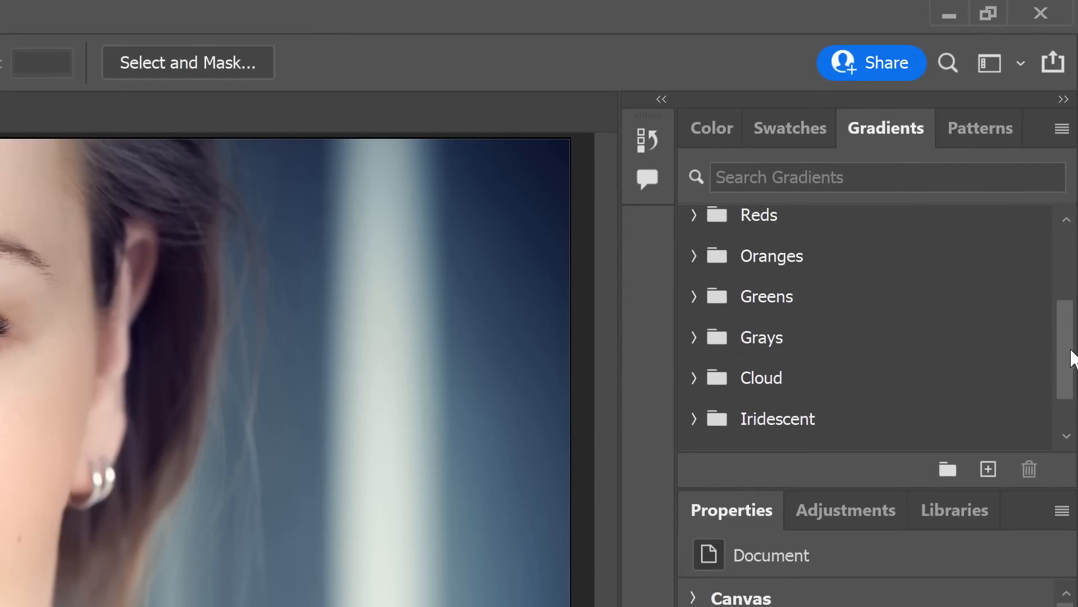
{"action": "scroll", "scroll_direction": "up", "scroll_amount": 3}
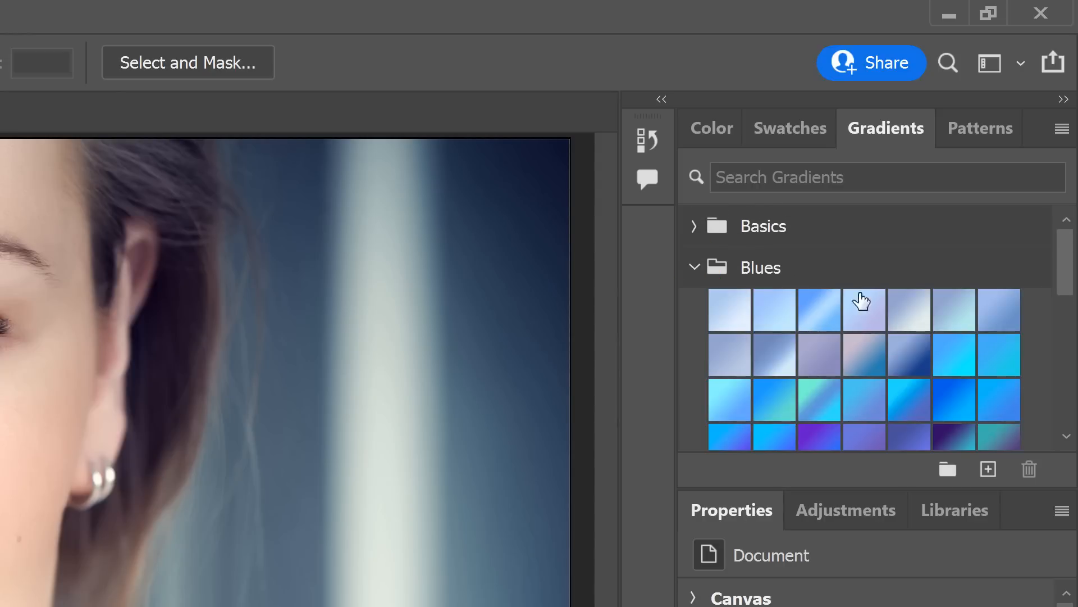
{"action": "scroll", "scroll_direction": "down", "scroll_amount": 3}
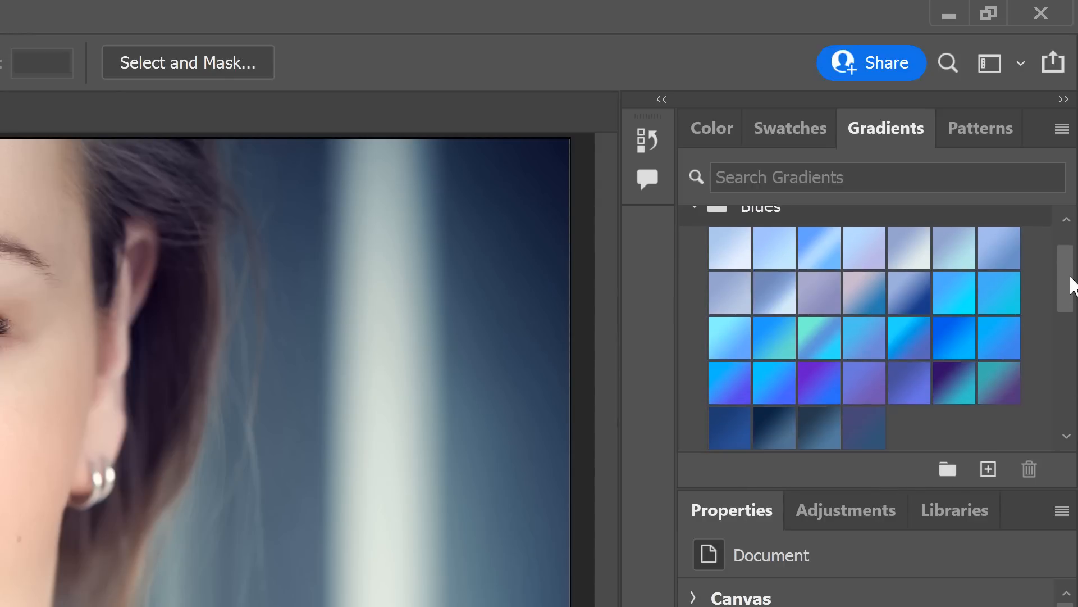
{"action": "left_click", "coordinate": [694, 206]}
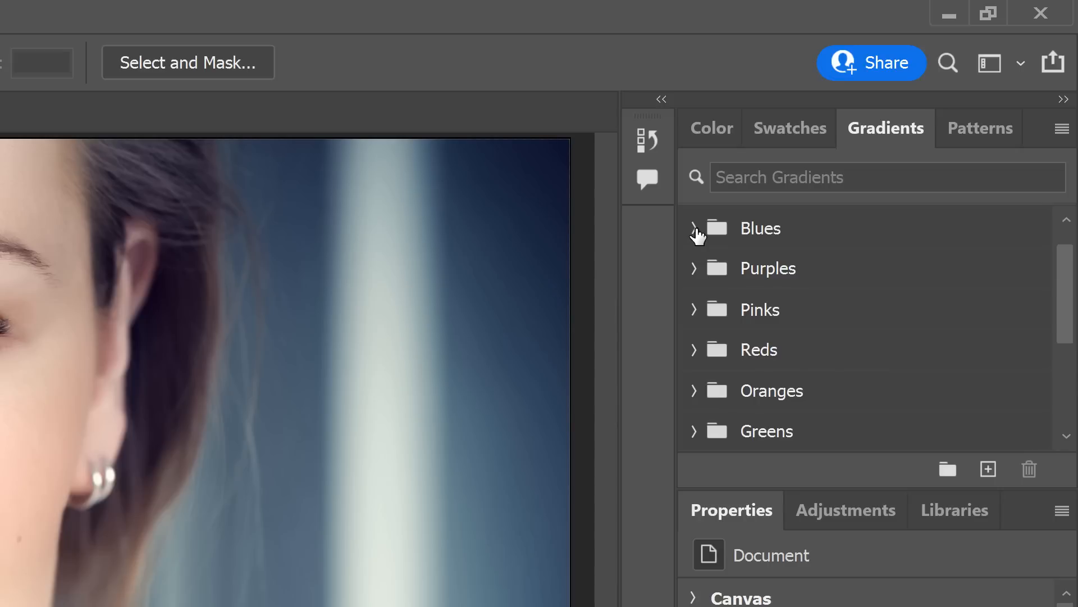
{"action": "mouse_move", "coordinate": [1061, 144]}
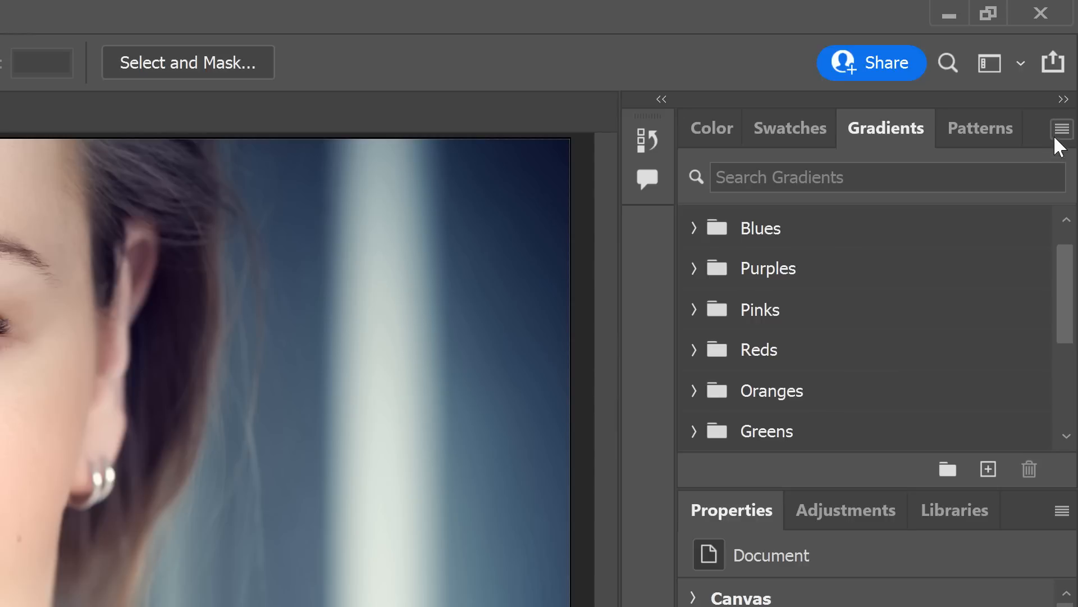
Load Legacy Gradients from the Gradients panel menu and expand that folder
{"action": "left_click", "coordinate": [1061, 128]}
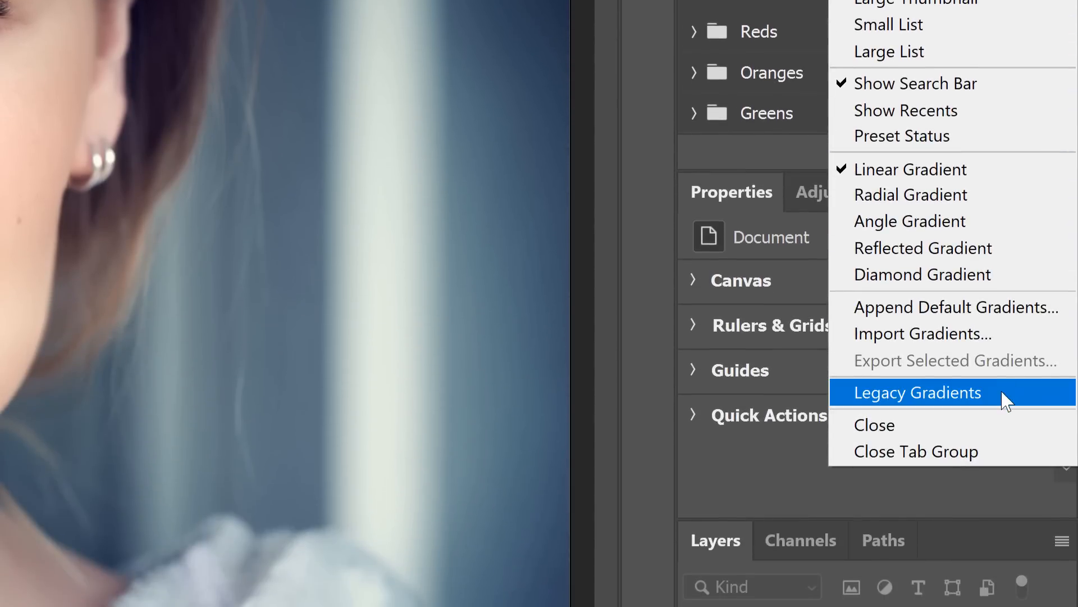
{"action": "left_click", "coordinate": [917, 392]}
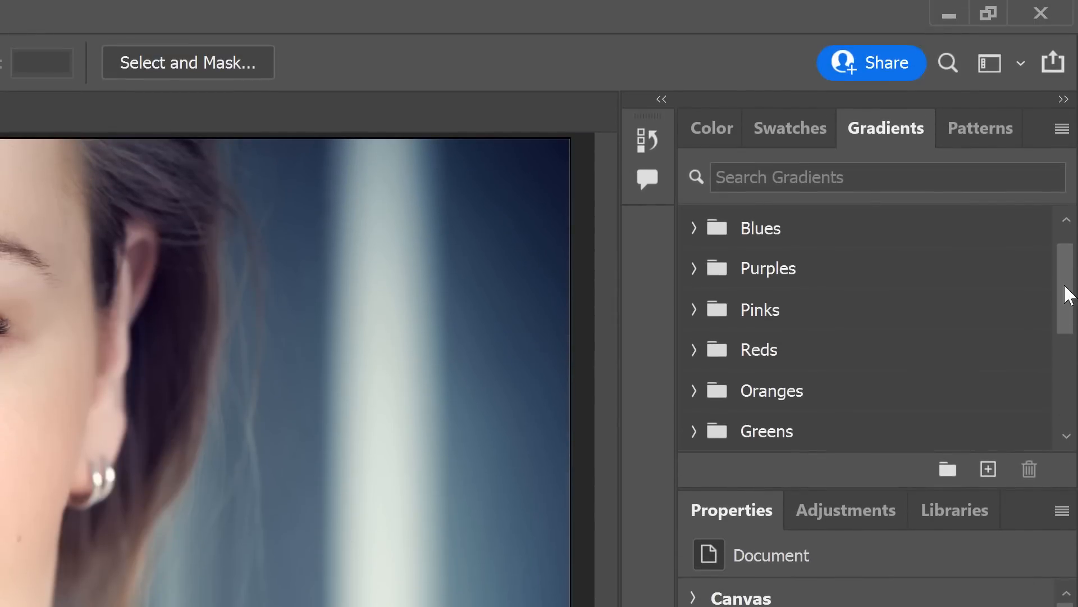
{"action": "scroll", "scroll_direction": "down", "scroll_amount": 3}
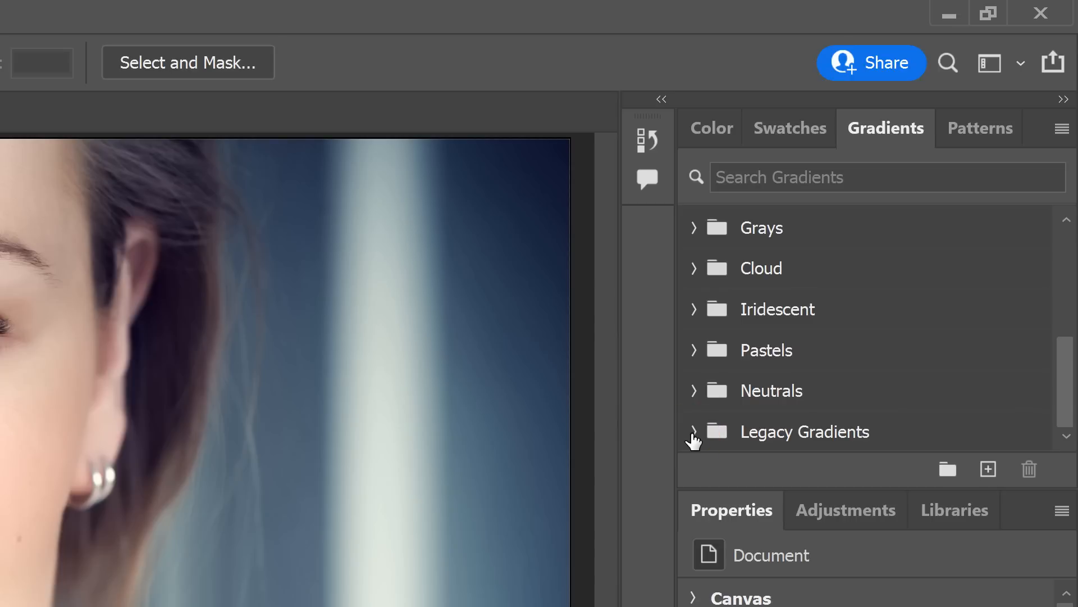
{"action": "left_click", "coordinate": [695, 431]}
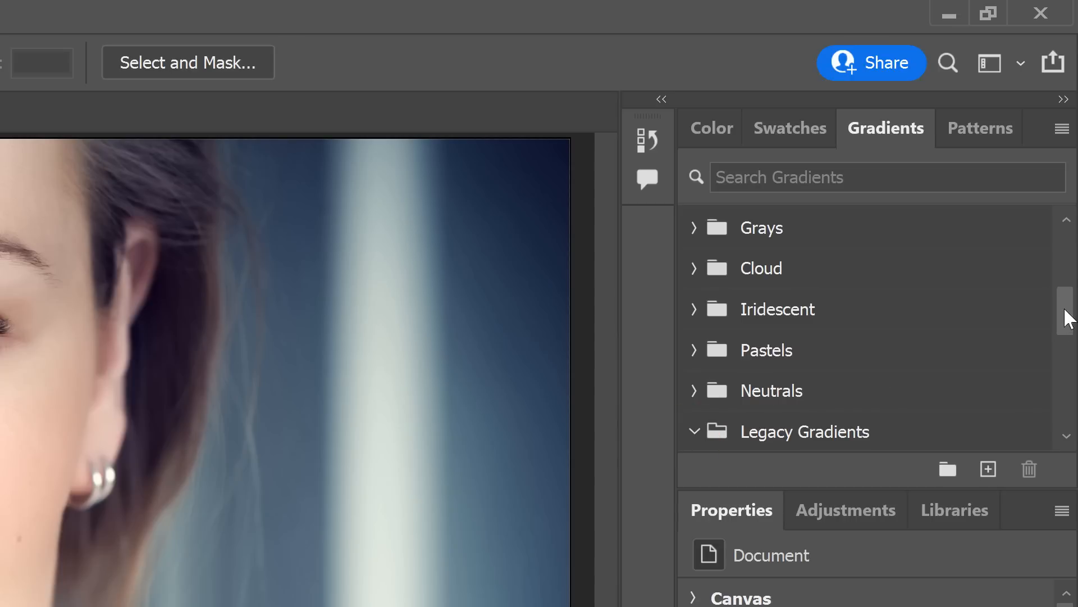
{"action": "scroll", "scroll_direction": "down", "scroll_amount": 3}
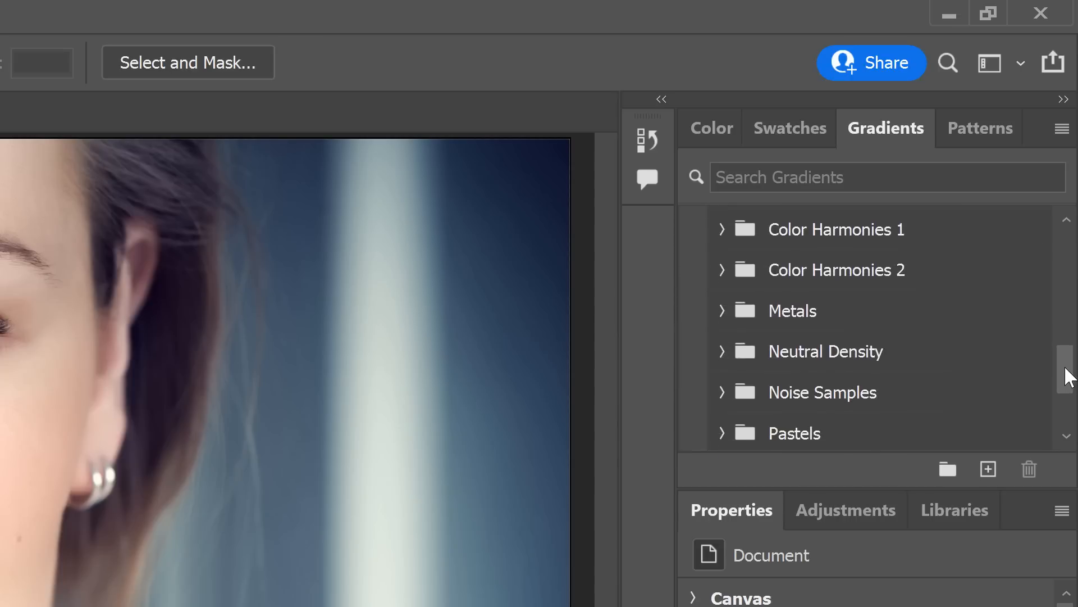
{"action": "scroll", "scroll_direction": "down", "scroll_amount": 3}
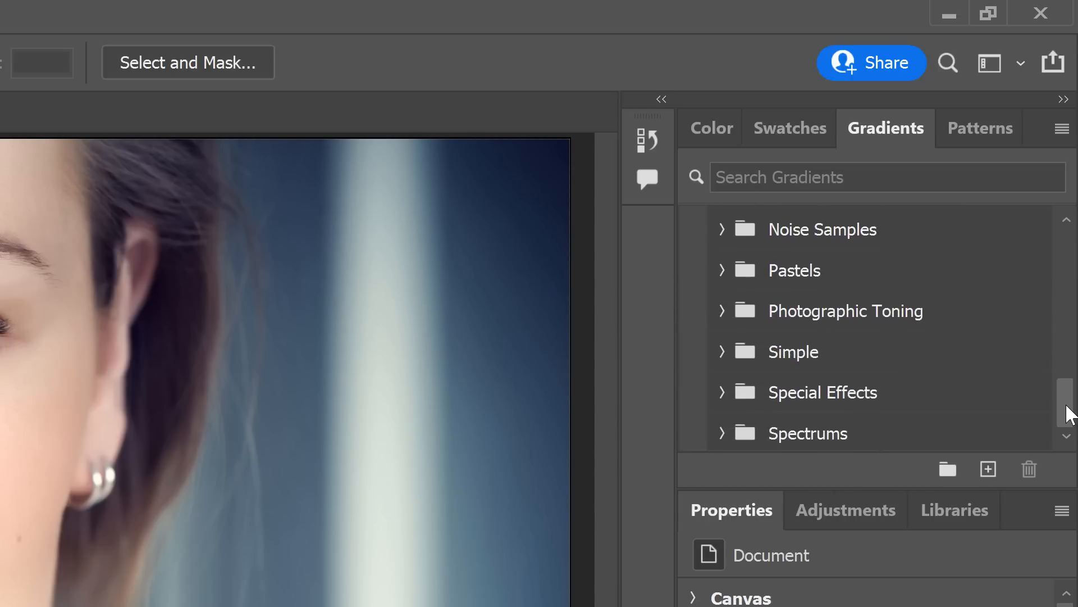
{"action": "mouse_move", "coordinate": [852, 337]}
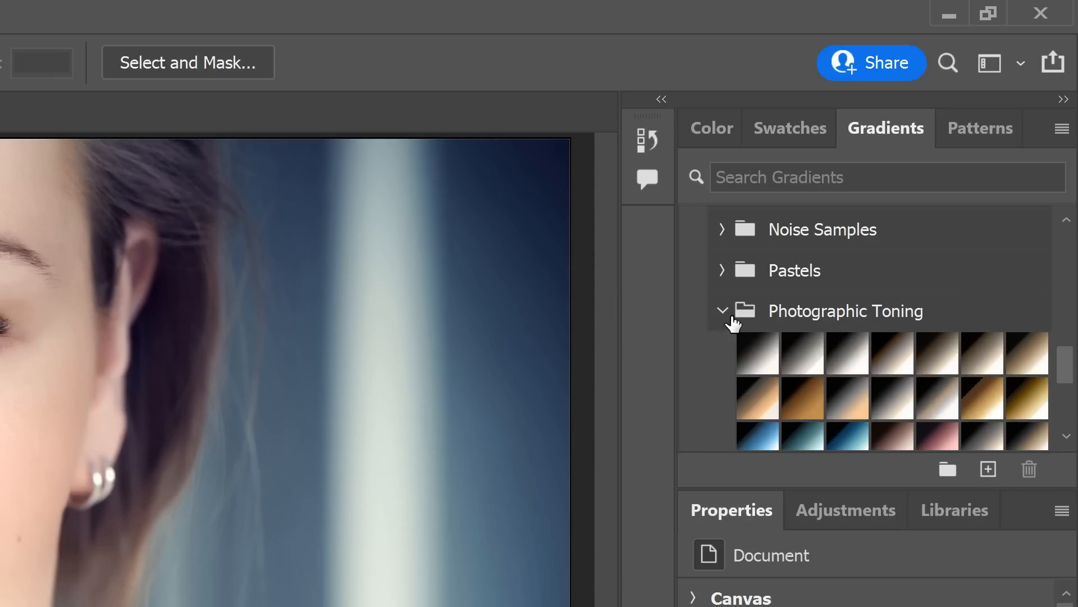
{"action": "scroll", "scroll_direction": "down", "scroll_amount": 3}
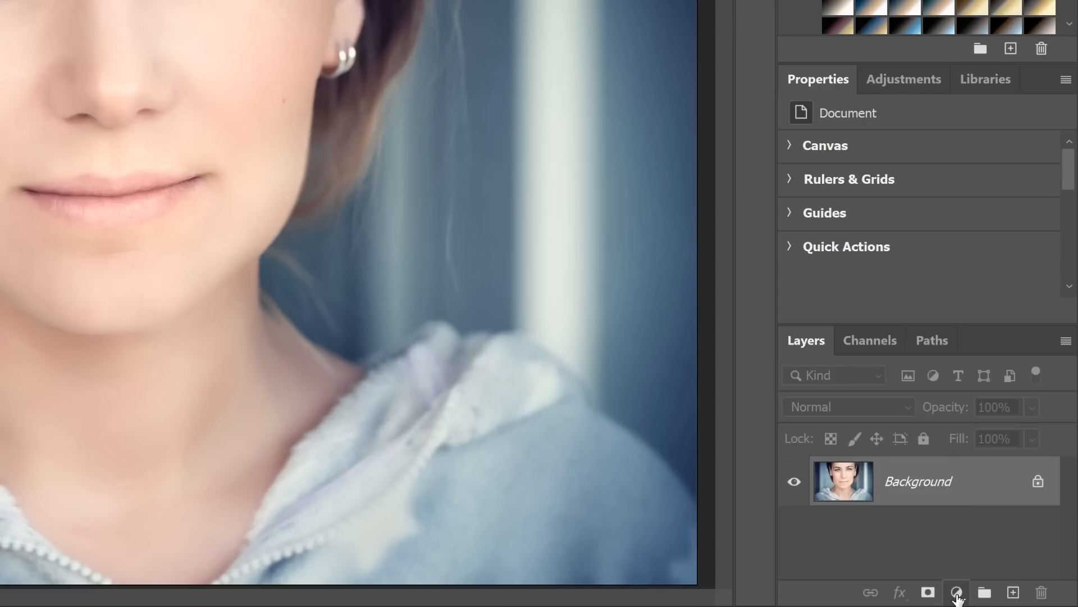
Add a Gradient Map adjustment layer above the Background from the Layers panel
{"action": "left_click", "coordinate": [955, 592]}
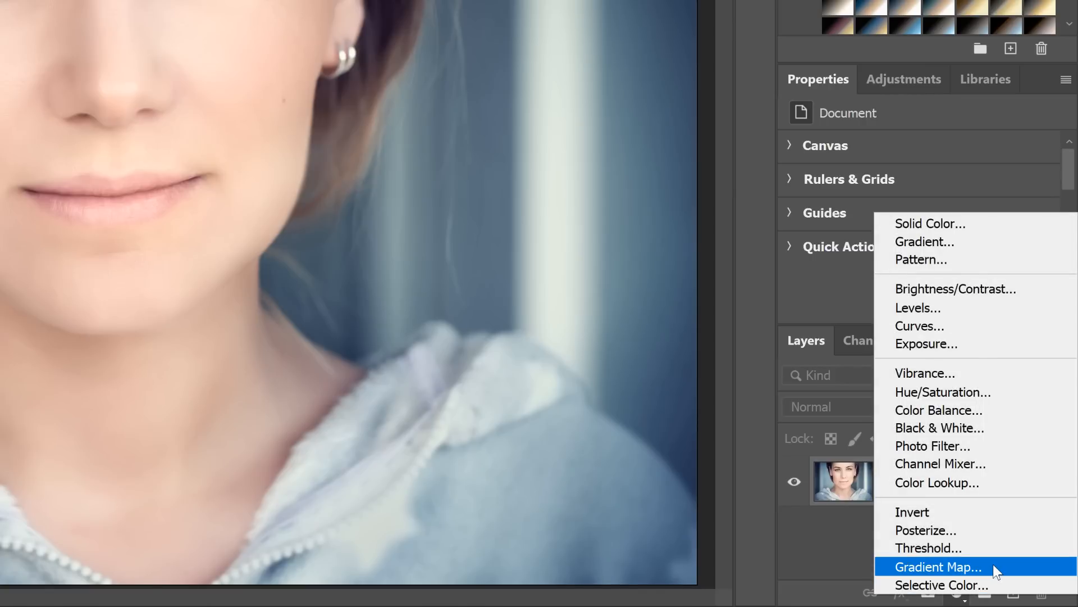
{"action": "left_click", "coordinate": [937, 567]}
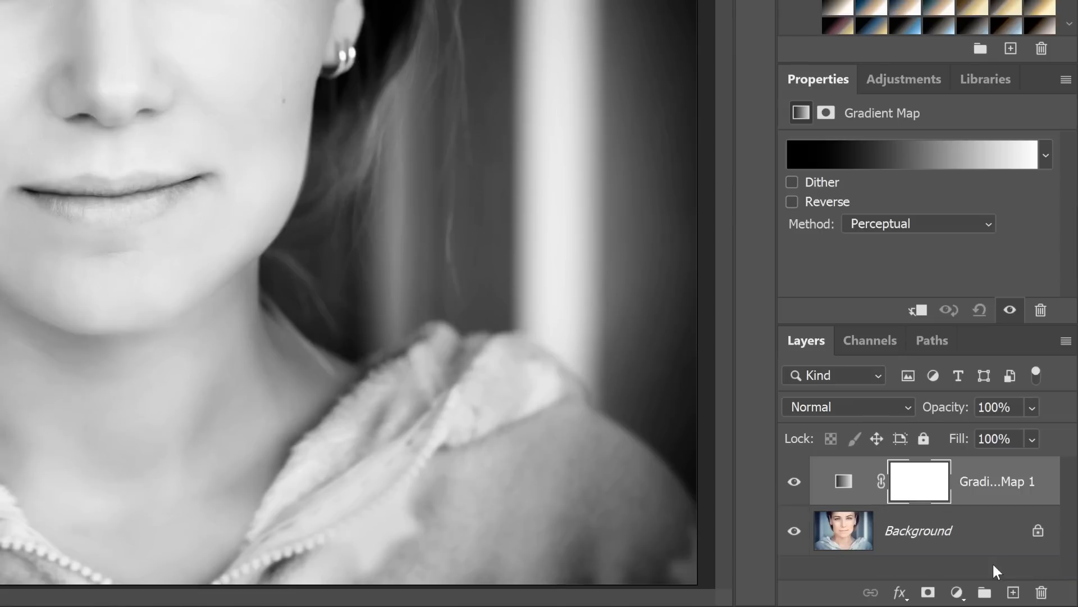
{"action": "mouse_move", "coordinate": [995, 500]}
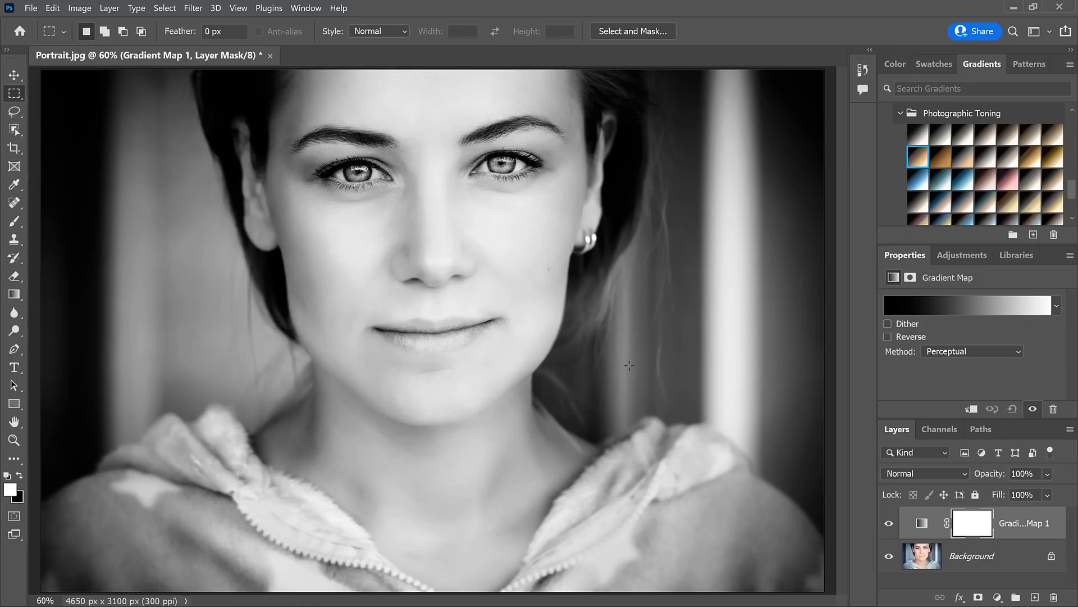
{"action": "mouse_move", "coordinate": [616, 344]}
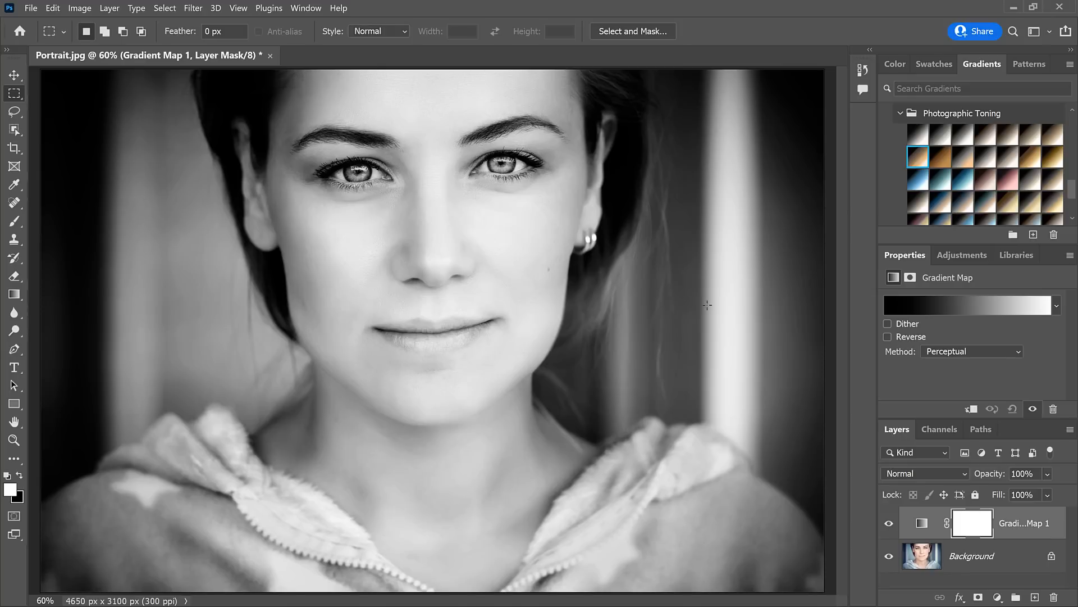
{"action": "left_click", "coordinate": [901, 113]}
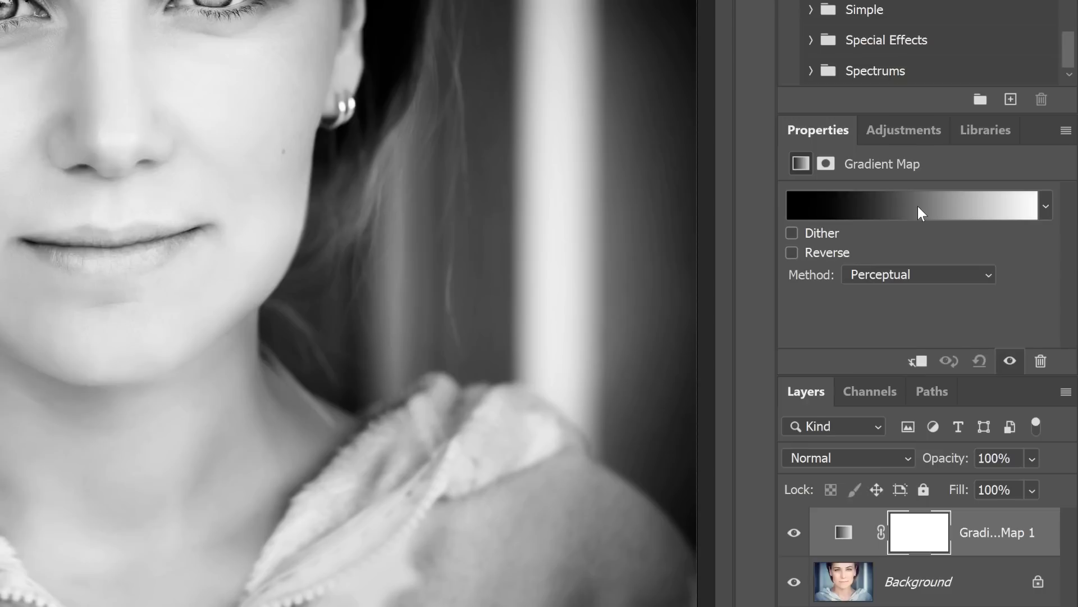
Open the Gradient Map preset picker and expand Legacy Gradients, then Photographic Toning
{"action": "left_click", "coordinate": [915, 205]}
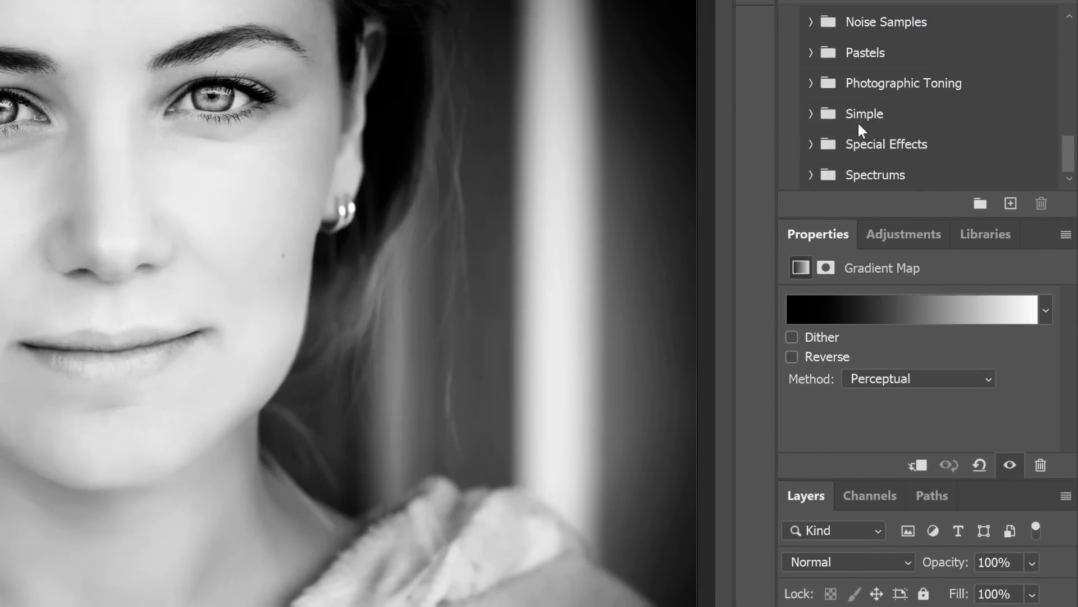
{"action": "scroll", "scroll_direction": "down", "scroll_amount": 3}
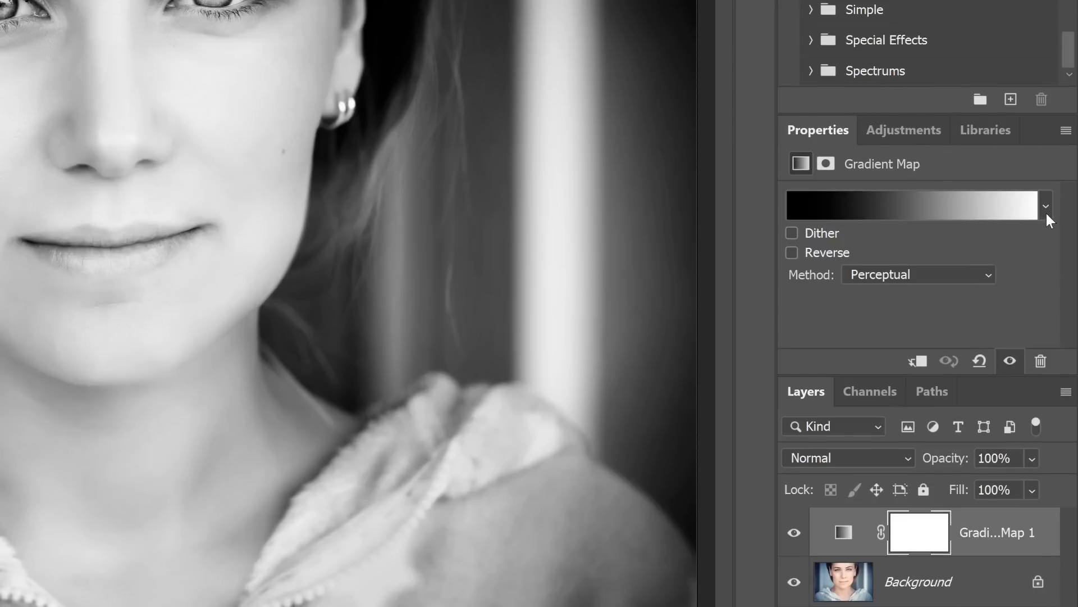
{"action": "left_click", "coordinate": [1044, 205]}
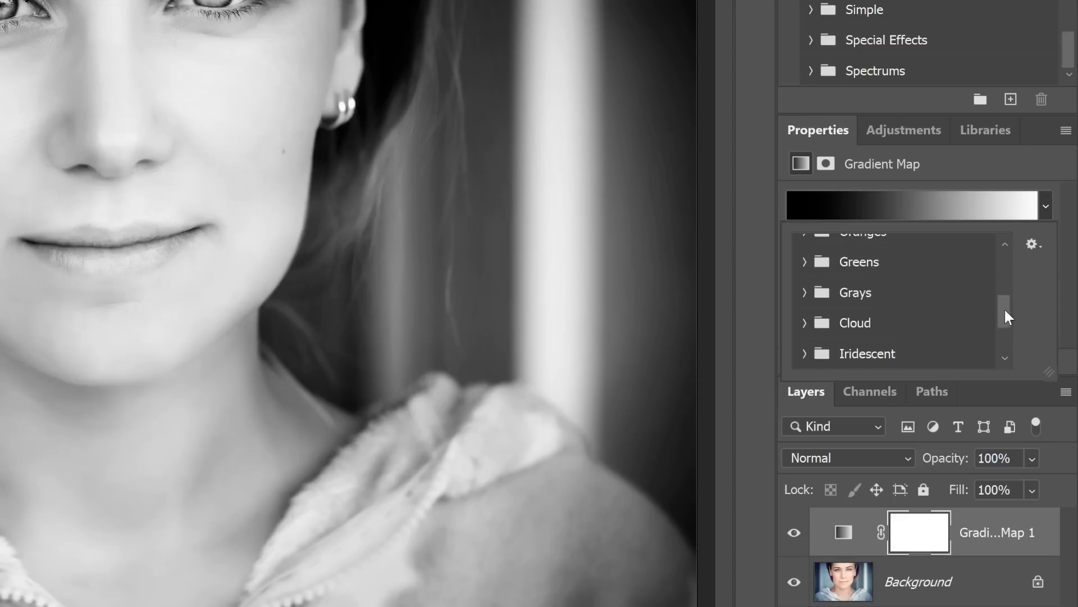
{"action": "scroll", "scroll_direction": "down", "scroll_amount": 3}
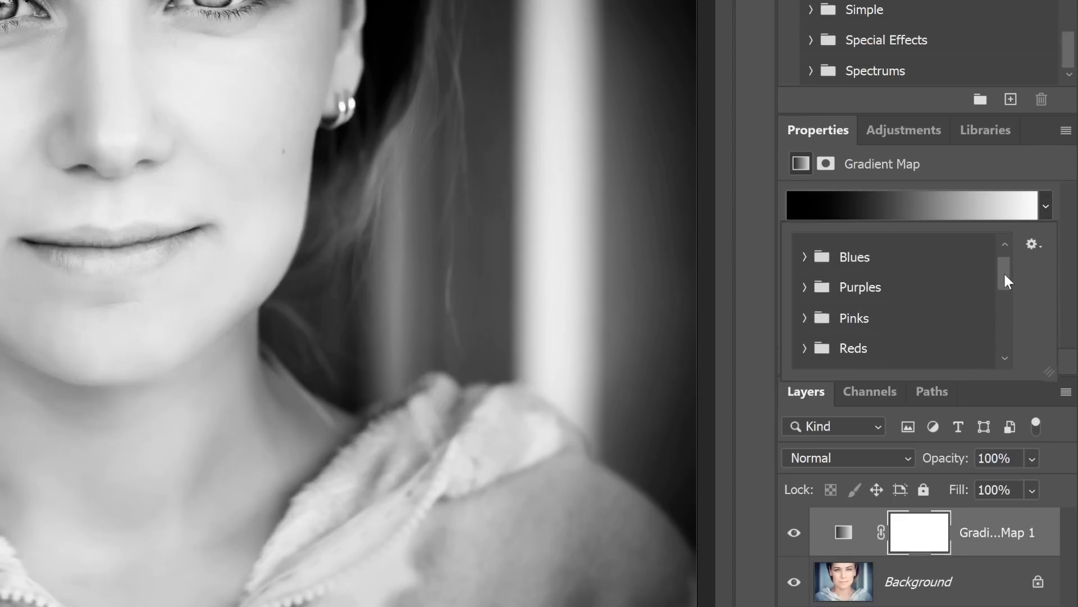
{"action": "scroll", "scroll_direction": "down", "scroll_amount": 3}
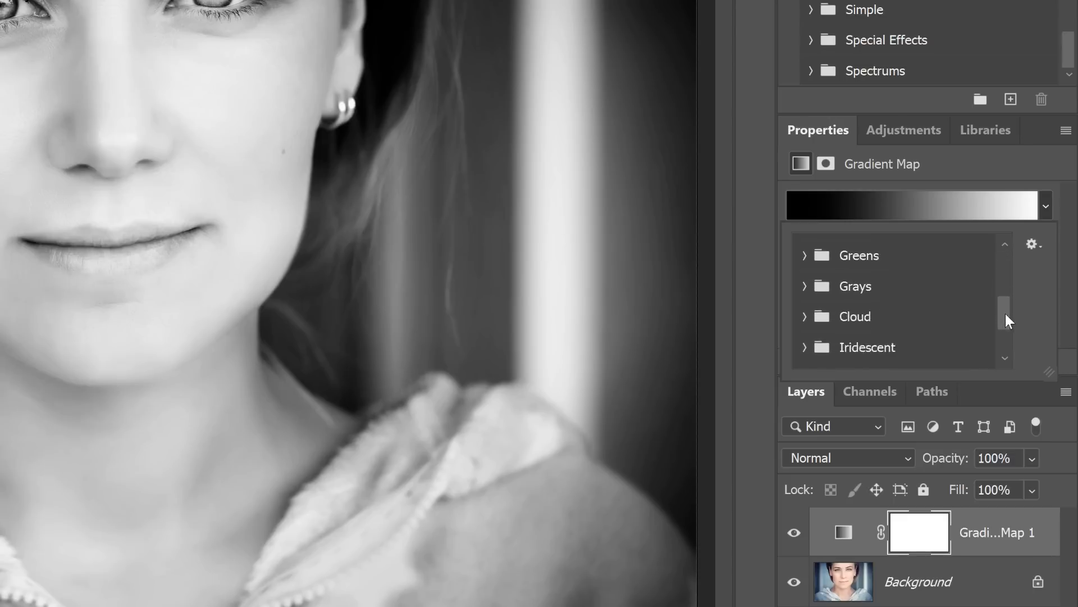
{"action": "scroll", "scroll_direction": "down", "scroll_amount": 3}
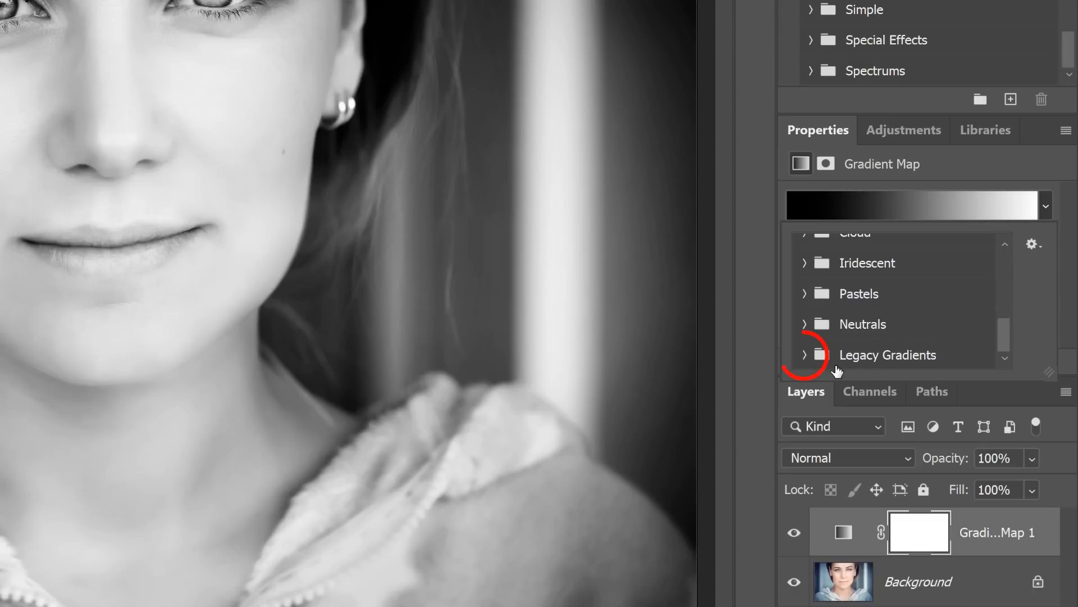
{"action": "left_click", "coordinate": [805, 355]}
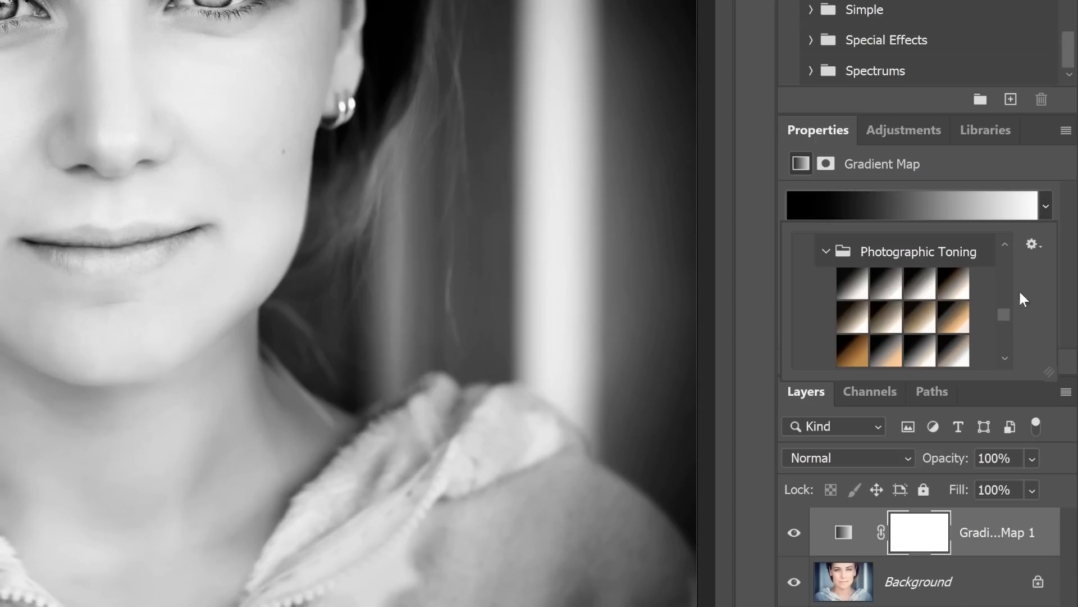
{"action": "left_click", "coordinate": [1032, 244]}
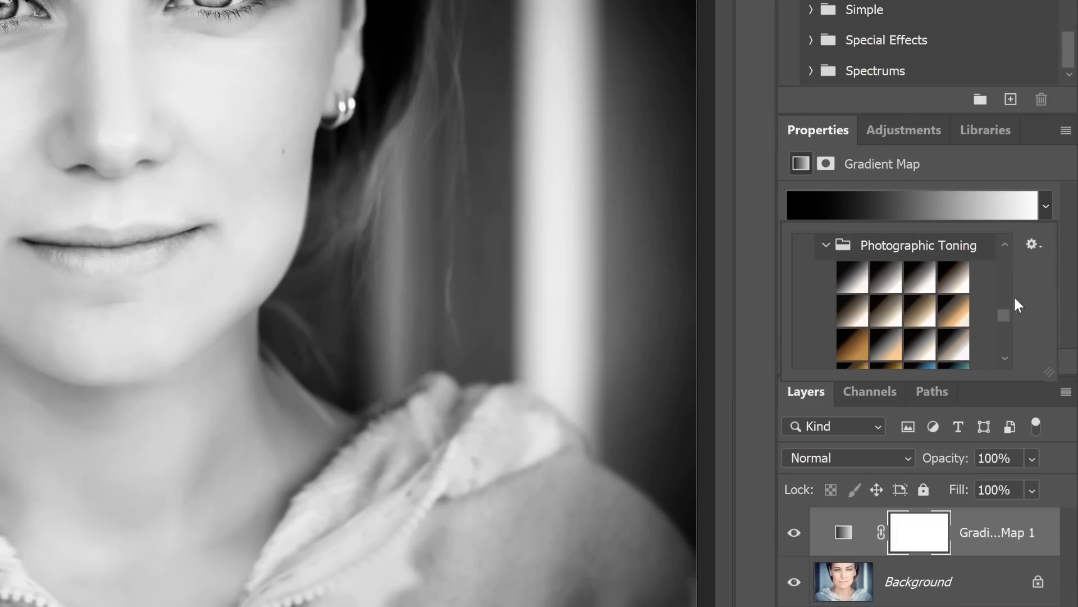
Switch the gradient picker to Small List view so presets show by name
{"action": "left_click", "coordinate": [1032, 244]}
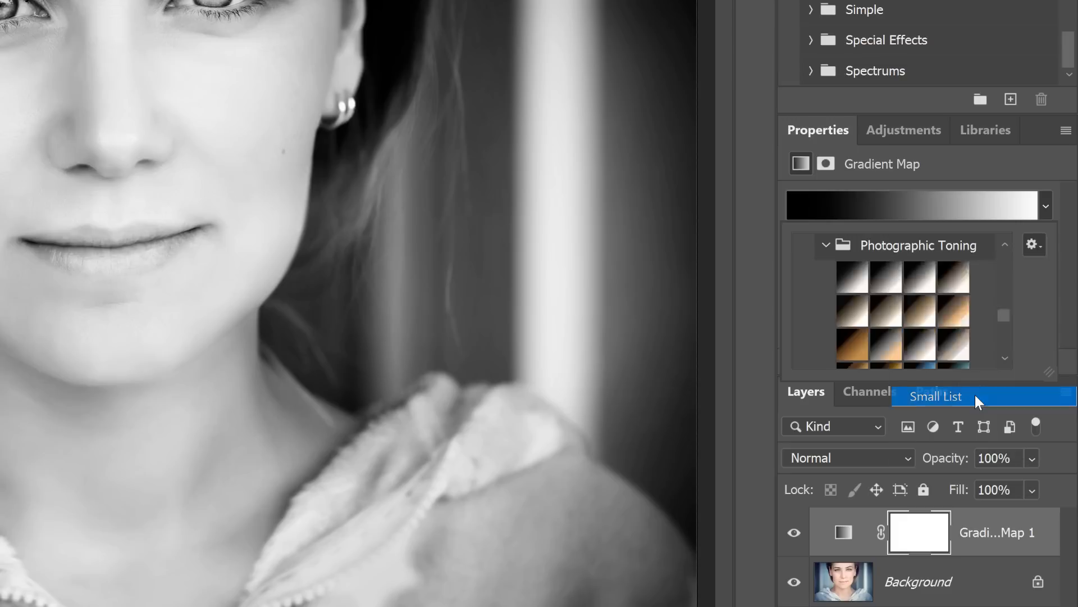
{"action": "left_click", "coordinate": [935, 396]}
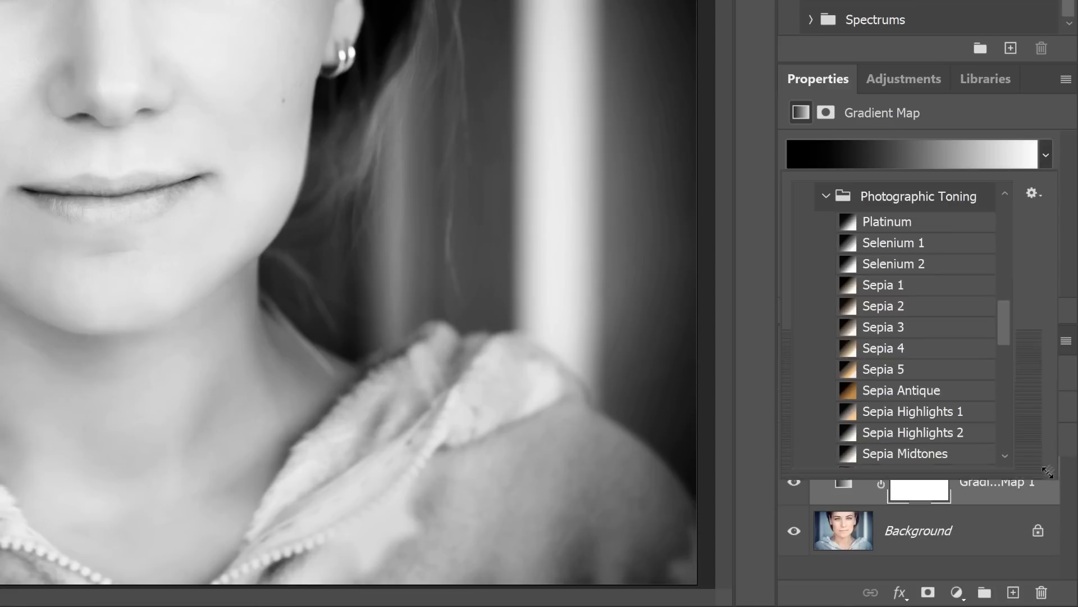
{"action": "scroll", "scroll_direction": "down", "scroll_amount": 3}
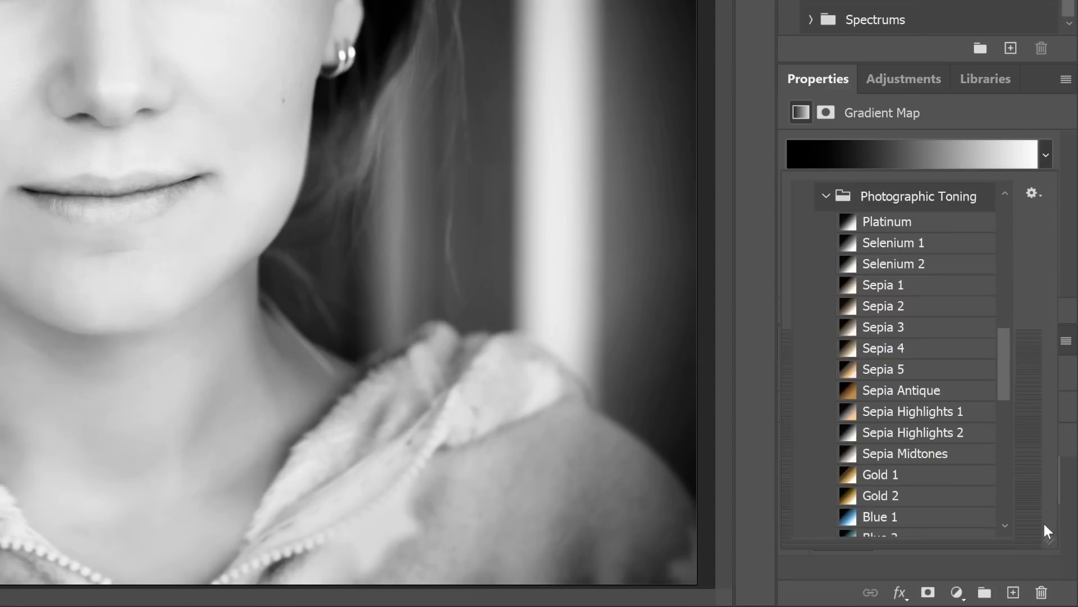
{"action": "mouse_move", "coordinate": [1029, 530]}
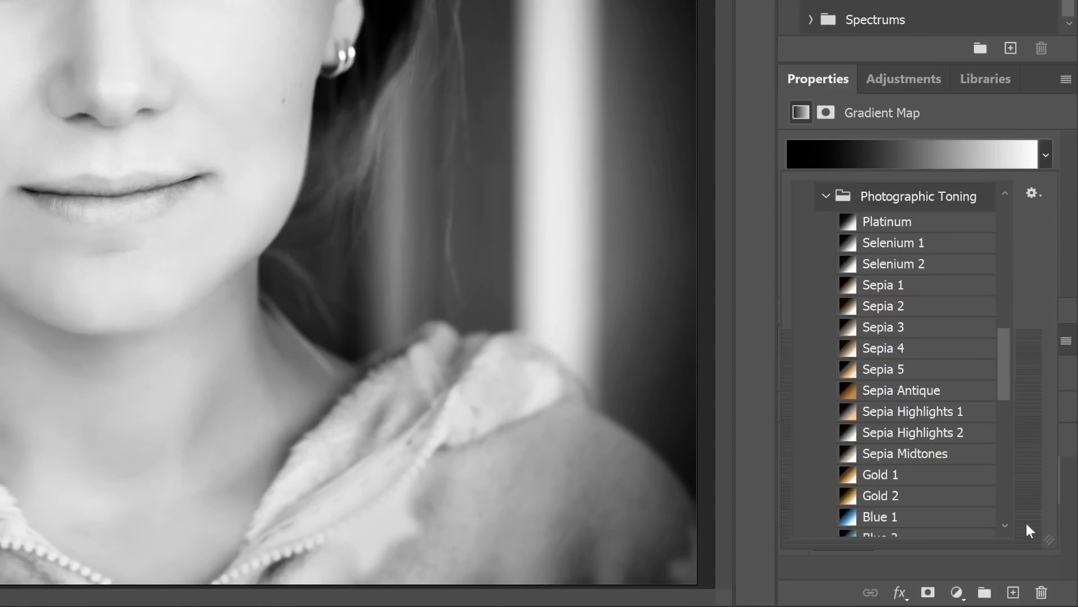
{"action": "mouse_move", "coordinate": [1030, 537]}
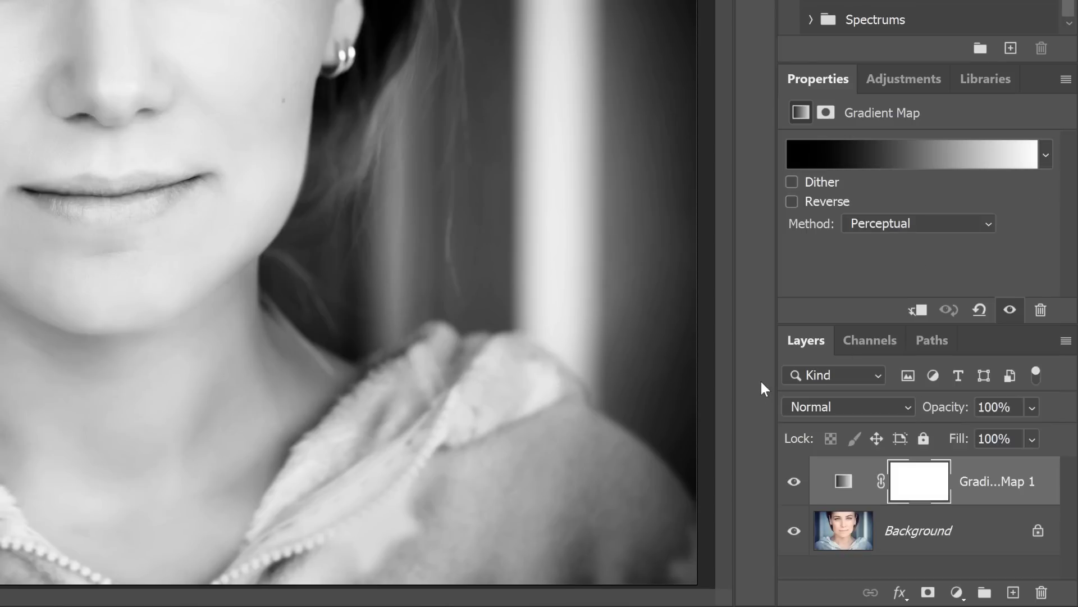
{"action": "mouse_move", "coordinate": [1045, 169]}
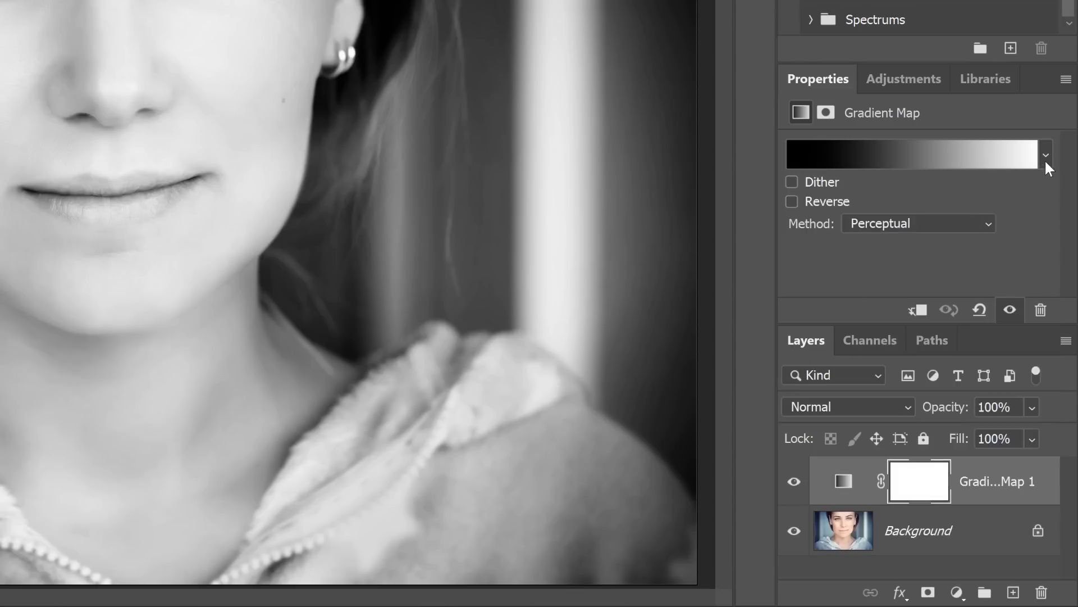
{"action": "left_click", "coordinate": [1045, 153]}
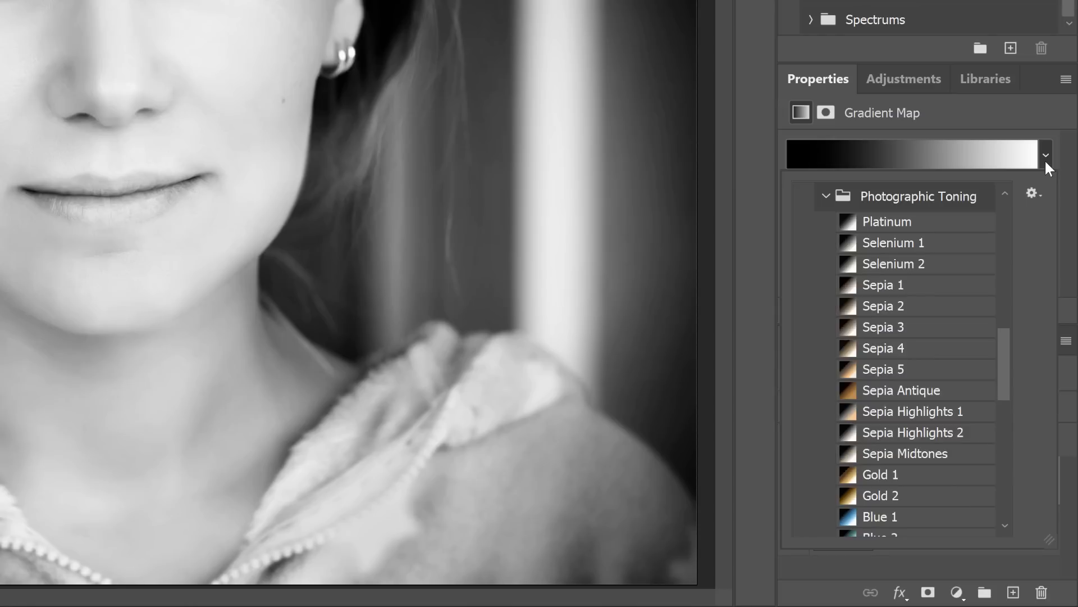
{"action": "mouse_move", "coordinate": [1014, 331]}
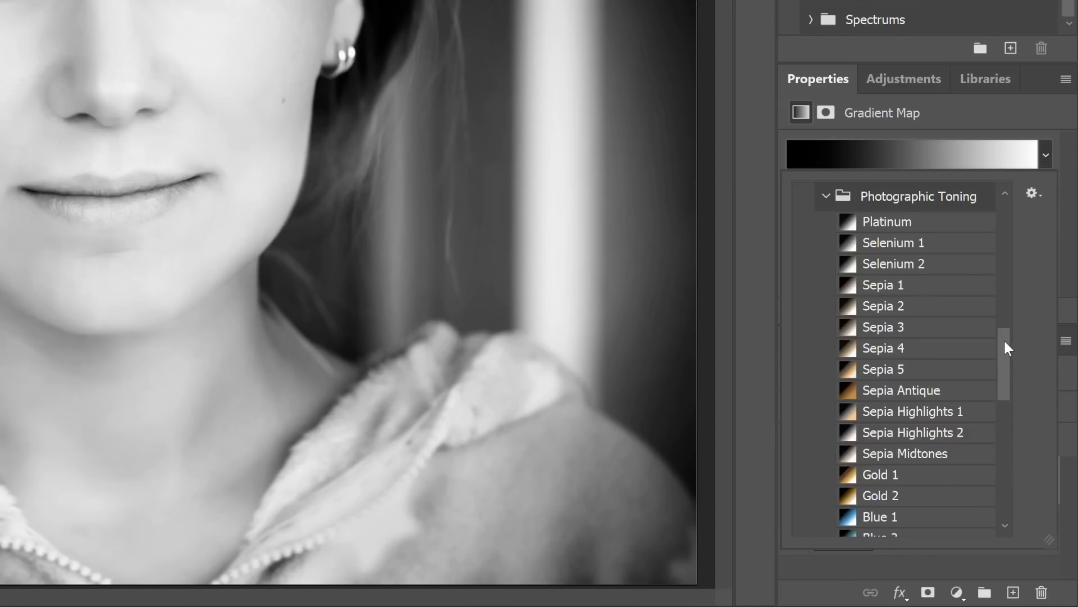
{"action": "scroll", "scroll_direction": "down", "scroll_amount": 3}
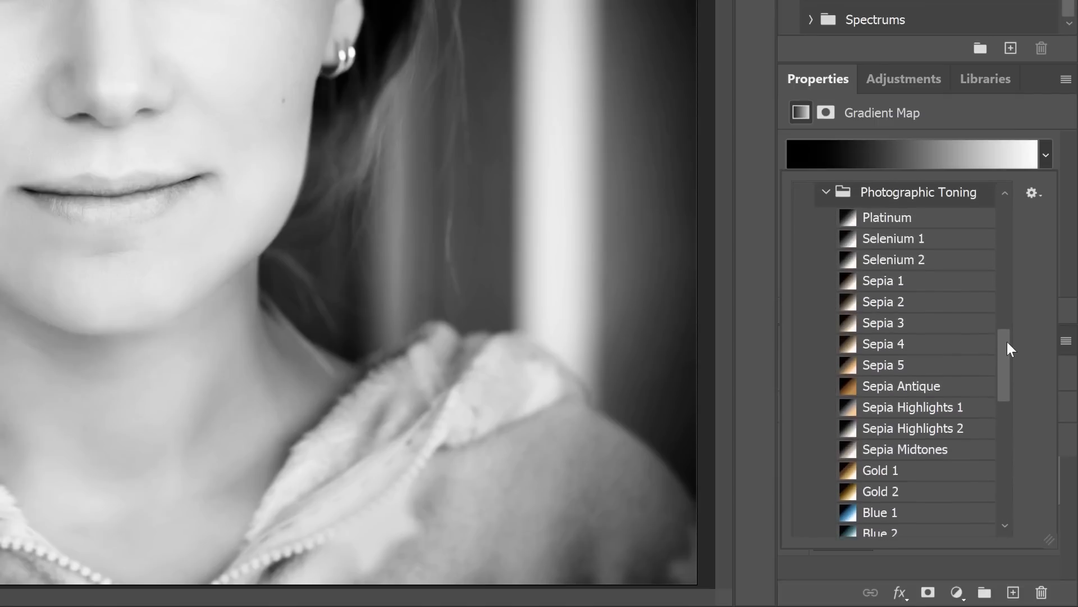
Preview Sepia 3, Sepia Highlights 2, Blue 1, Cyanotype, Gold 2, Copper 2, Selenium 1, ending on Selenium 2
{"action": "scroll", "scroll_direction": "down", "scroll_amount": 3}
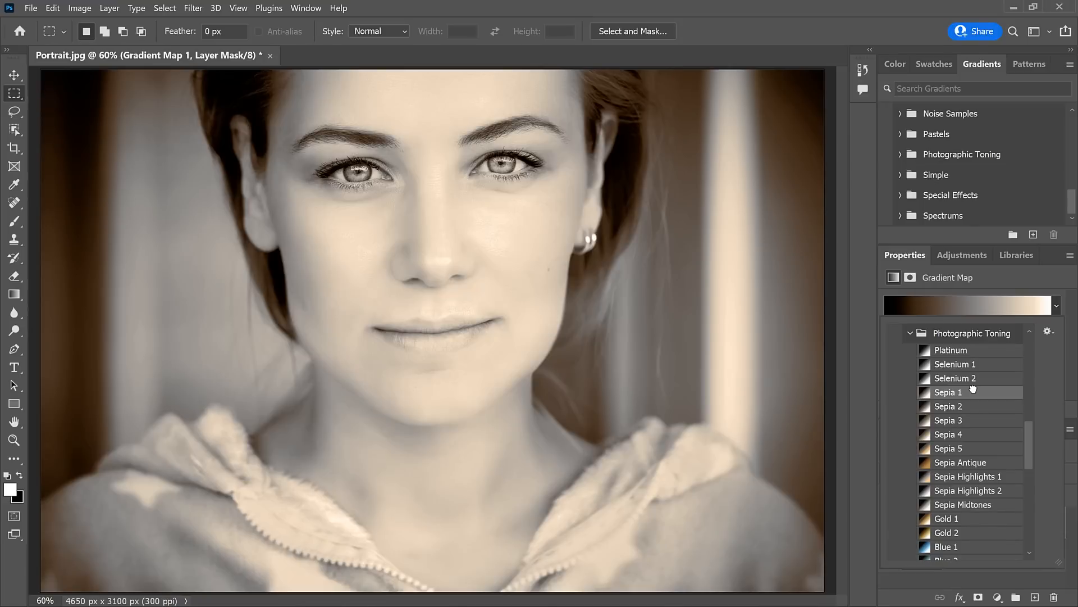
{"action": "left_click", "coordinate": [949, 420]}
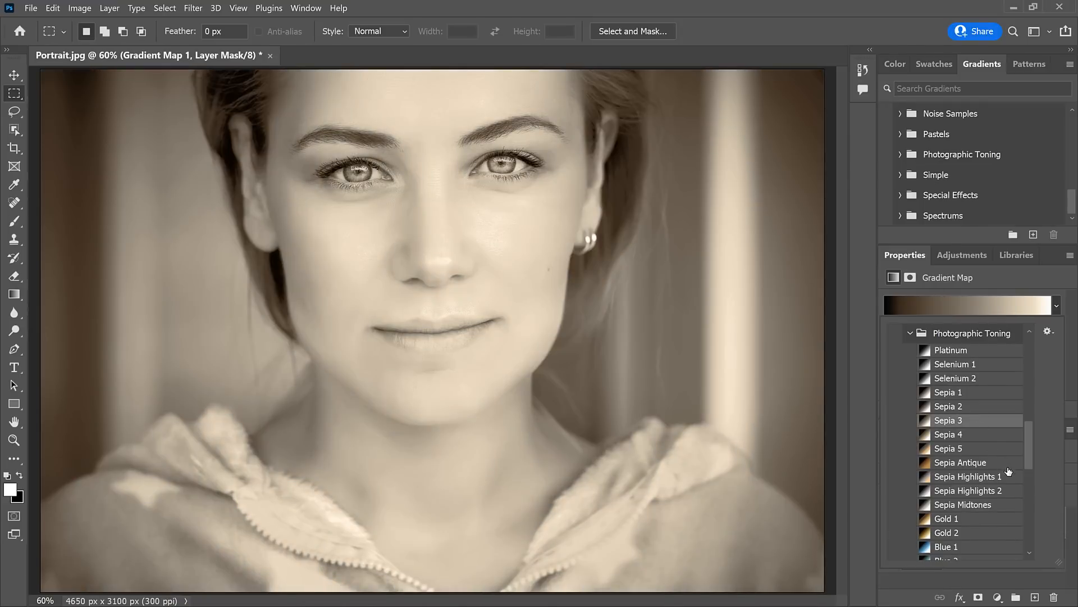
{"action": "left_click", "coordinate": [971, 490]}
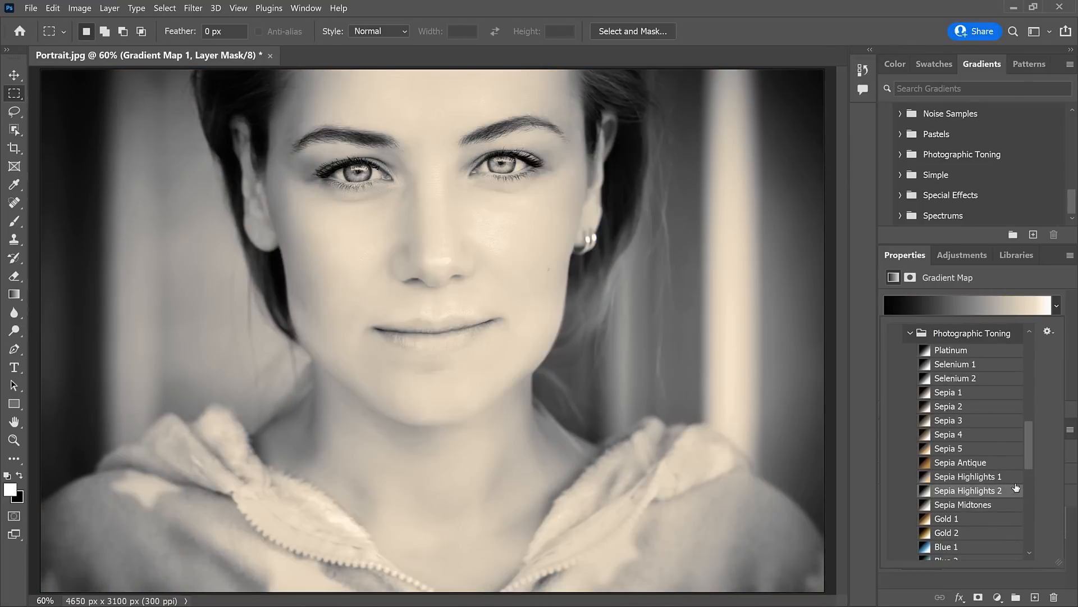
{"action": "left_click", "coordinate": [946, 389]}
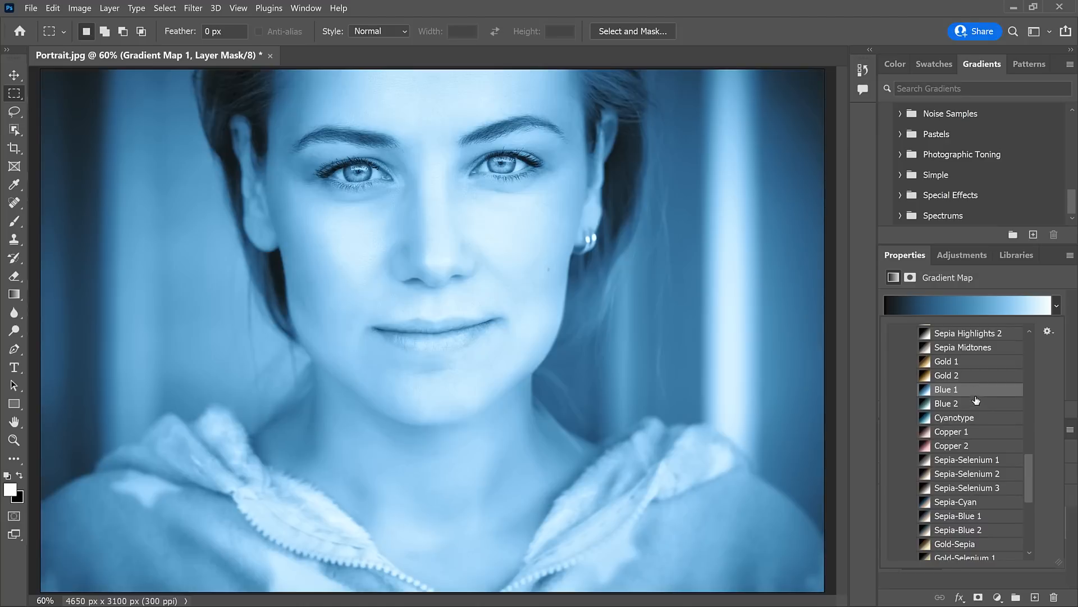
{"action": "left_click", "coordinate": [955, 417]}
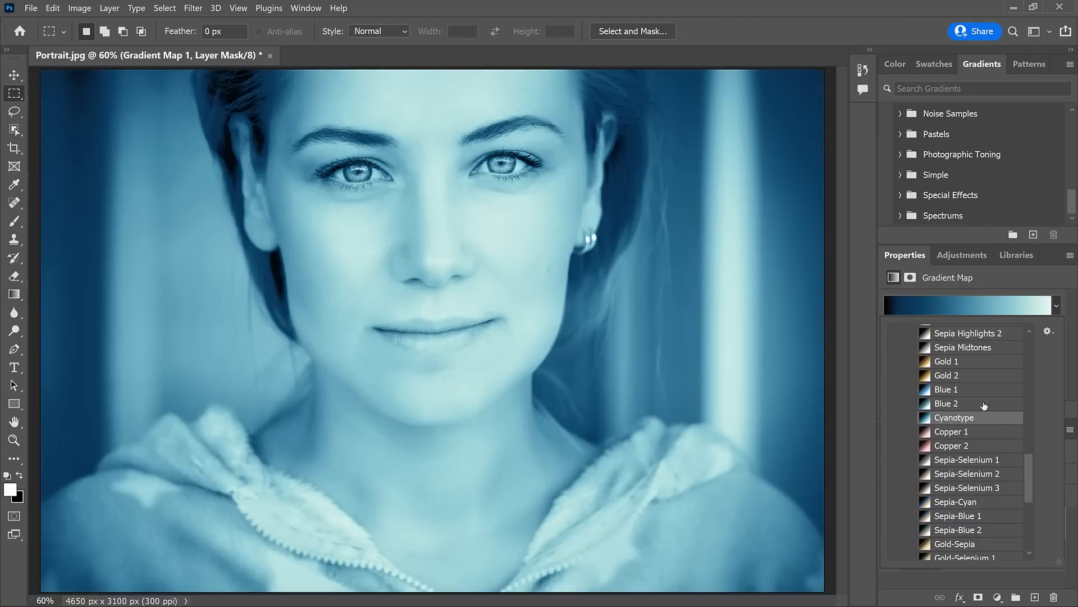
{"action": "left_click", "coordinate": [947, 374]}
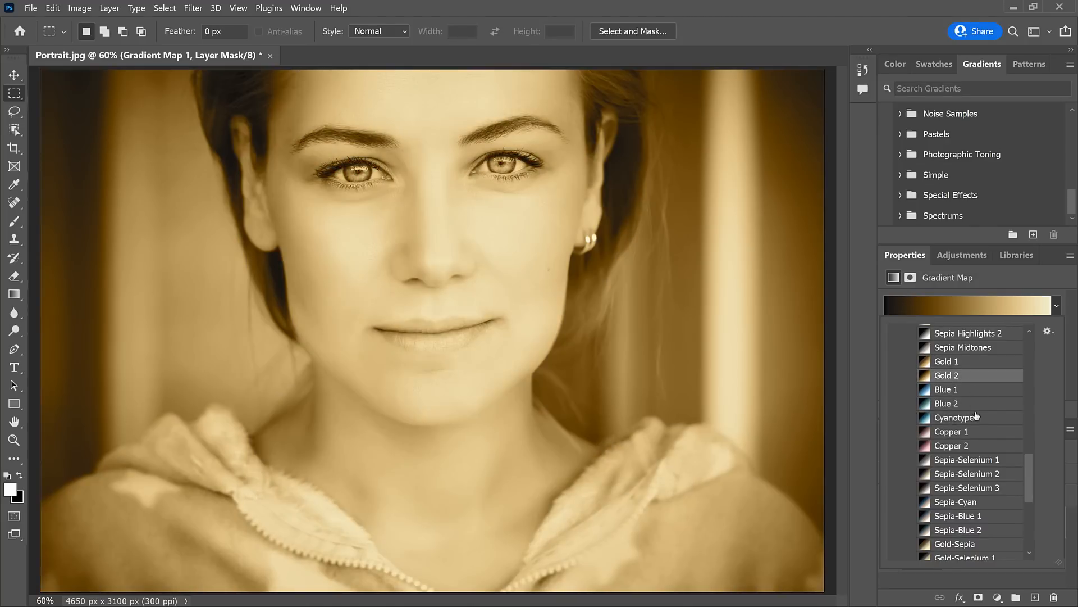
{"action": "left_click", "coordinate": [970, 445]}
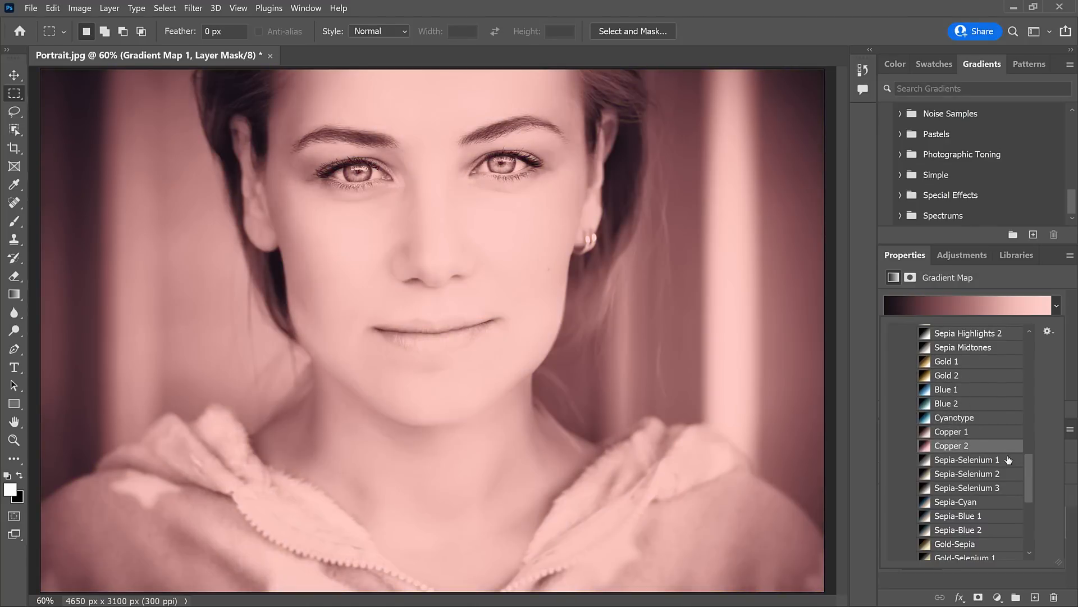
{"action": "left_click", "coordinate": [955, 501]}
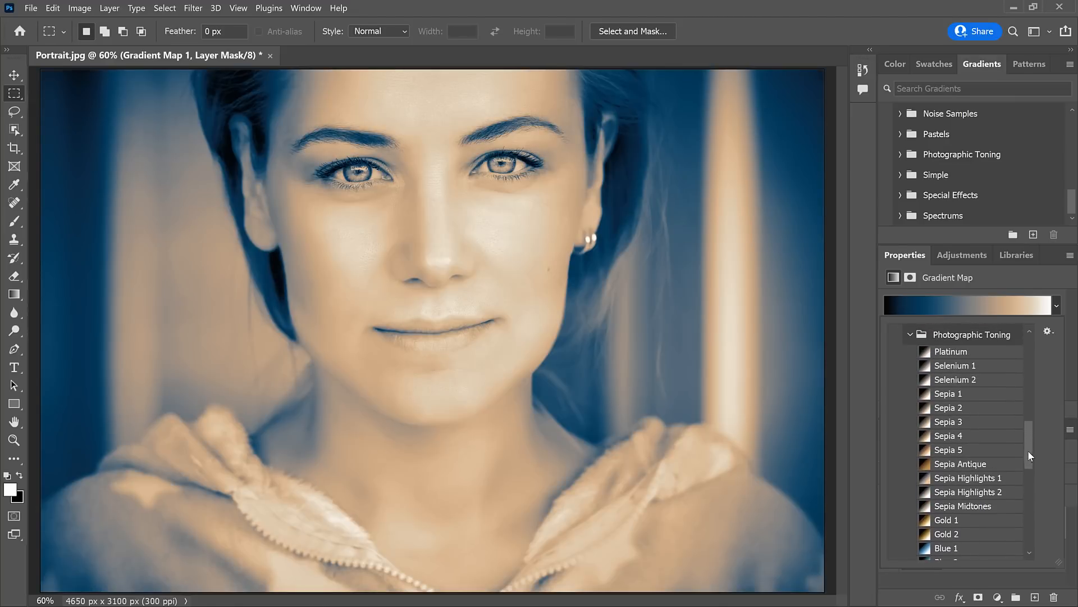
{"action": "left_click", "coordinate": [955, 365]}
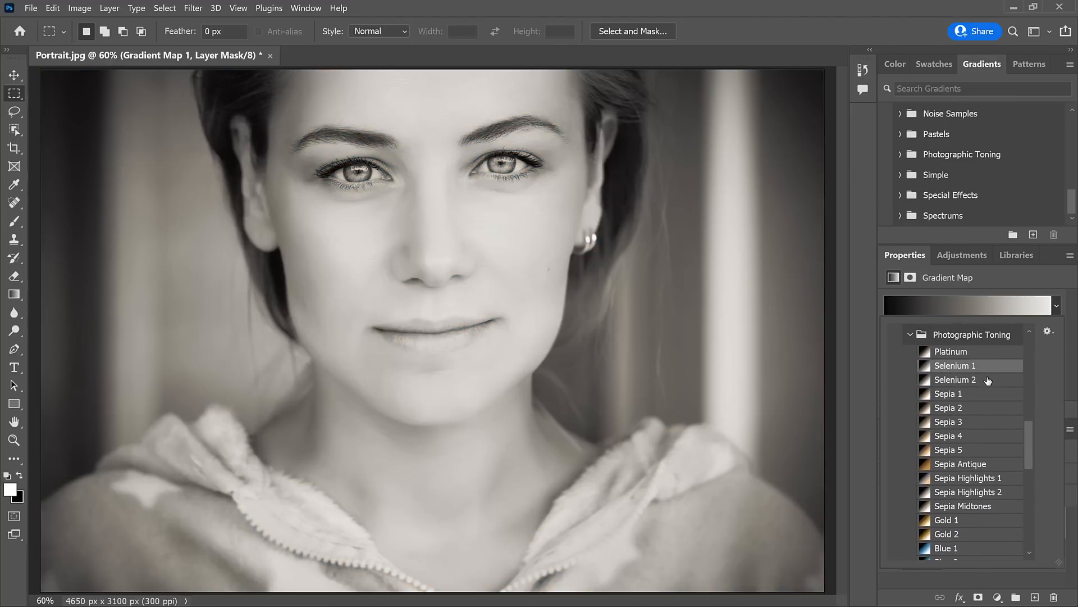
{"action": "left_click", "coordinate": [955, 380]}
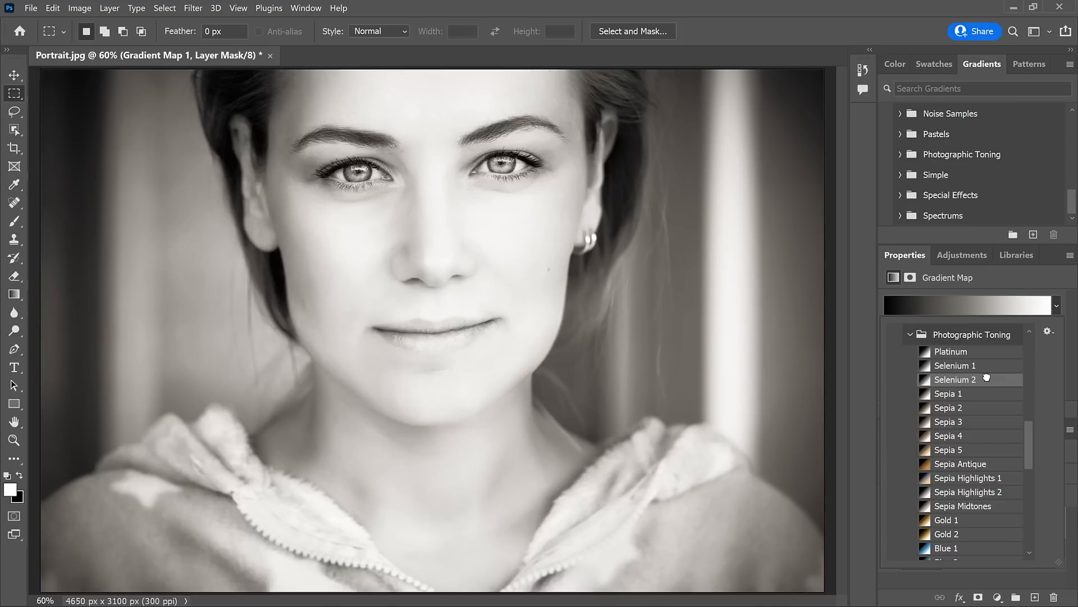
{"action": "mouse_move", "coordinate": [988, 352]}
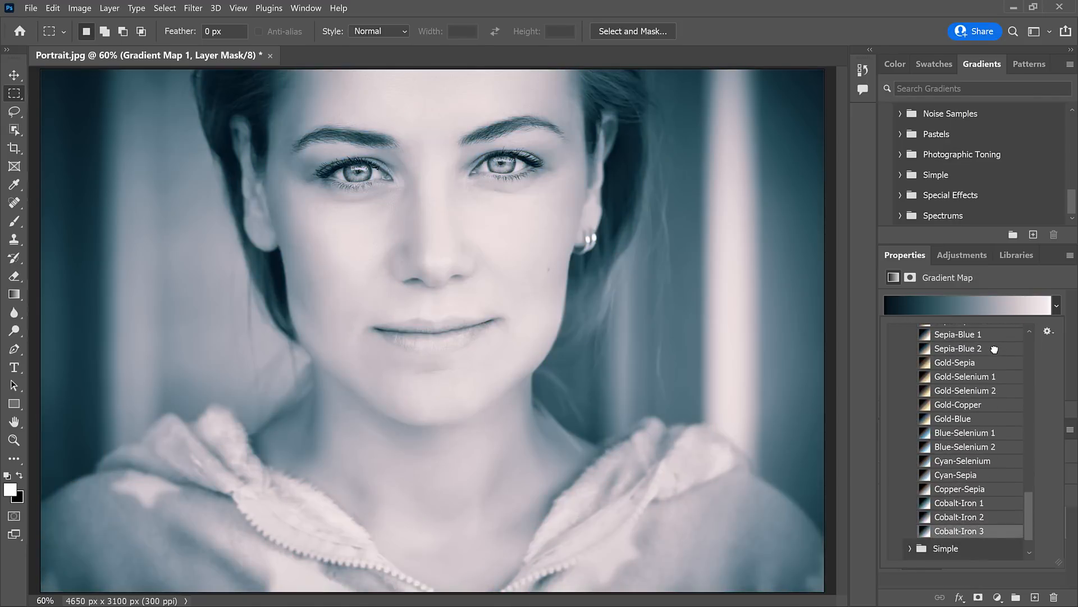
Apply the Gold-Copper toning preset to the Gradient Map
{"action": "left_click", "coordinate": [958, 404]}
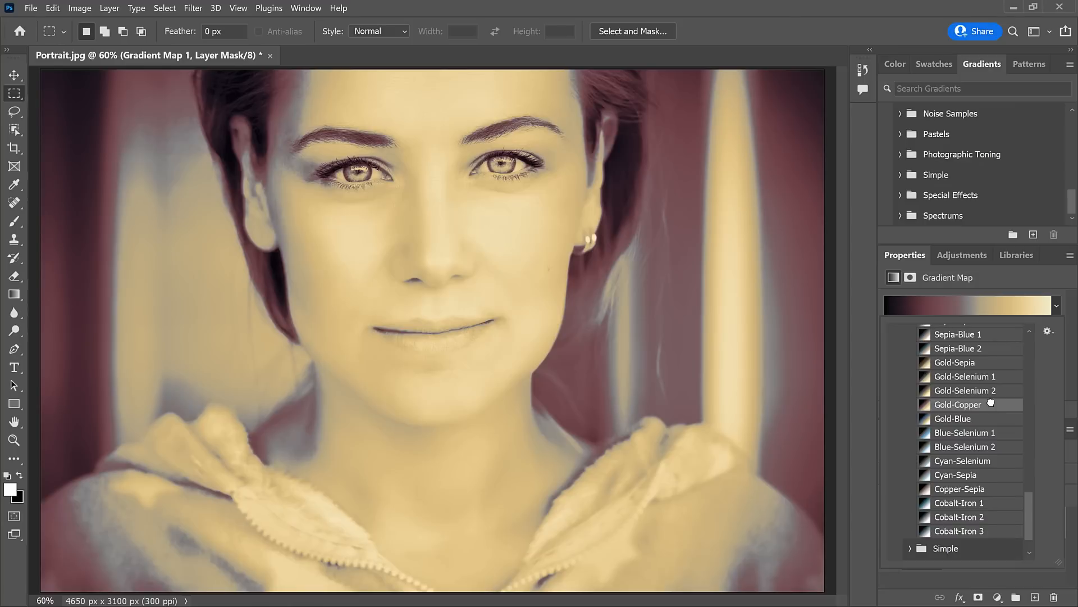
{"action": "mouse_move", "coordinate": [990, 405]}
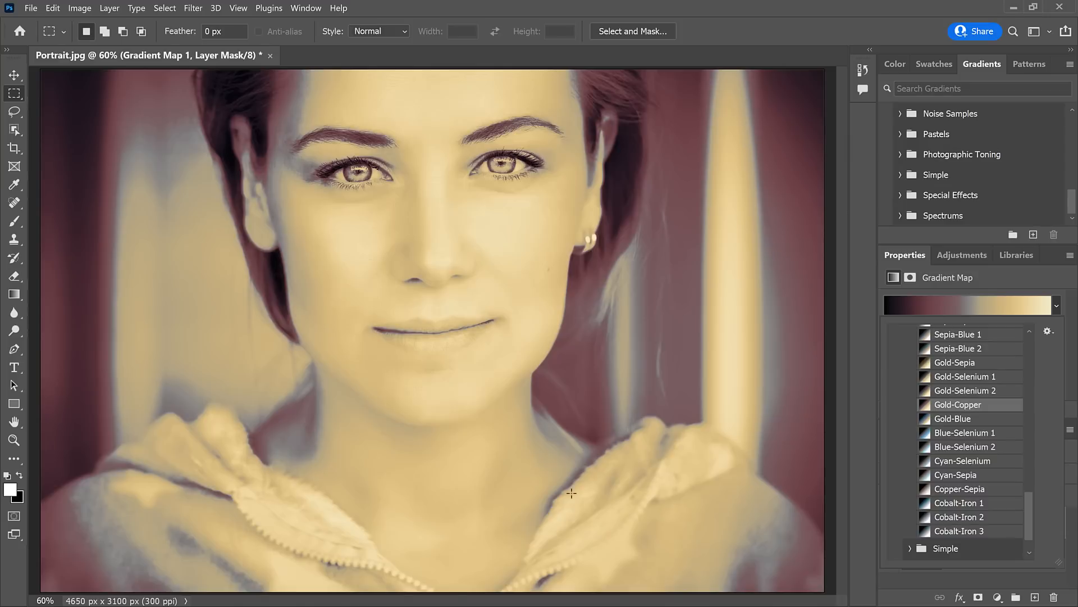
{"action": "mouse_move", "coordinate": [994, 405]}
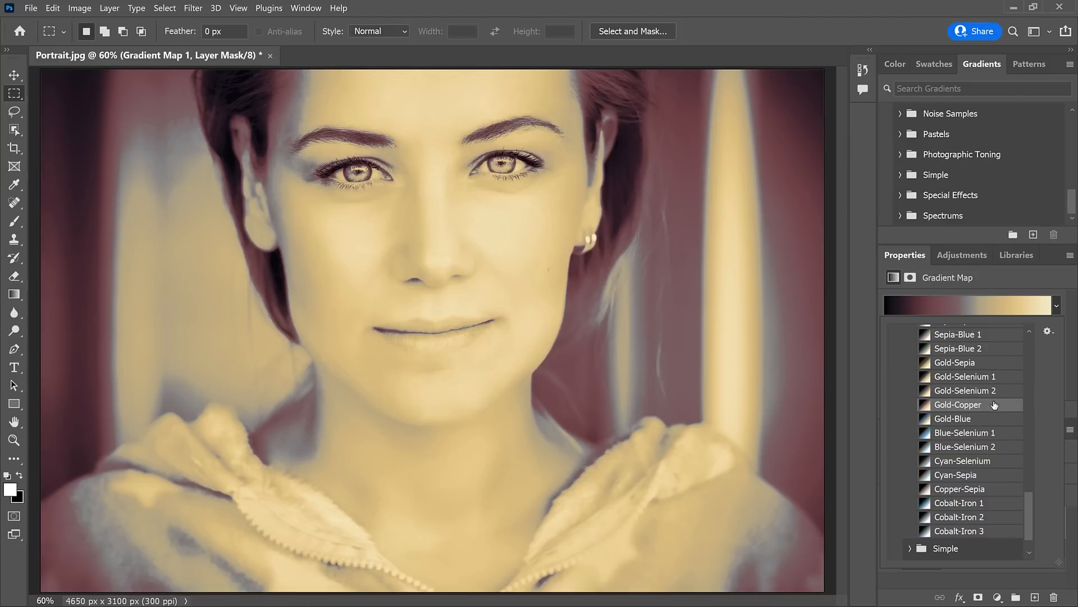
{"action": "left_click", "coordinate": [956, 404]}
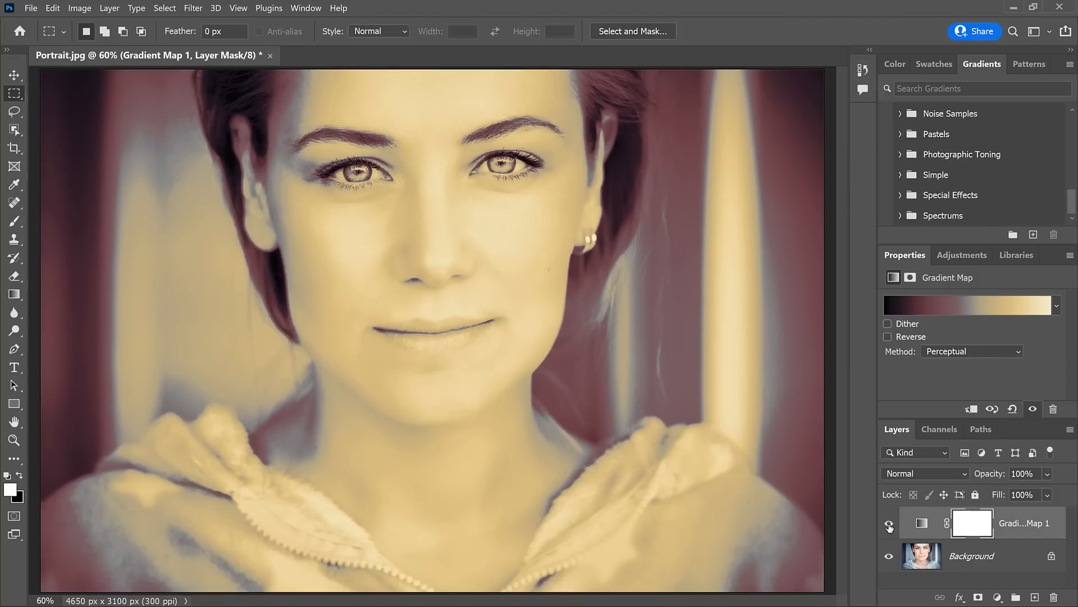
Compare the Gradient Map on and off and drag its opacity to 40%
{"action": "left_click", "coordinate": [888, 527]}
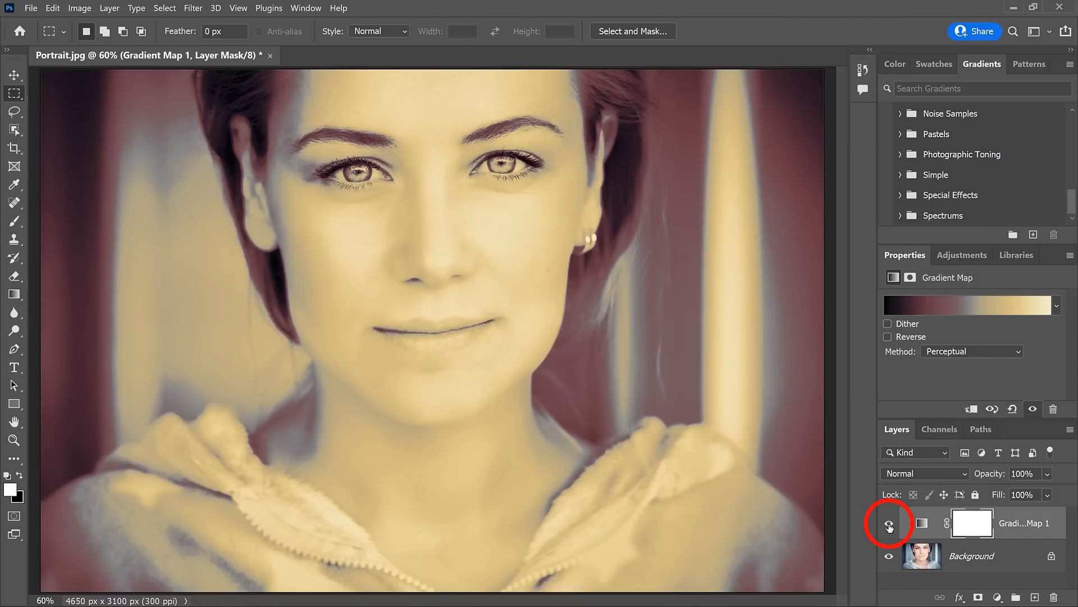
{"action": "left_click", "coordinate": [889, 523]}
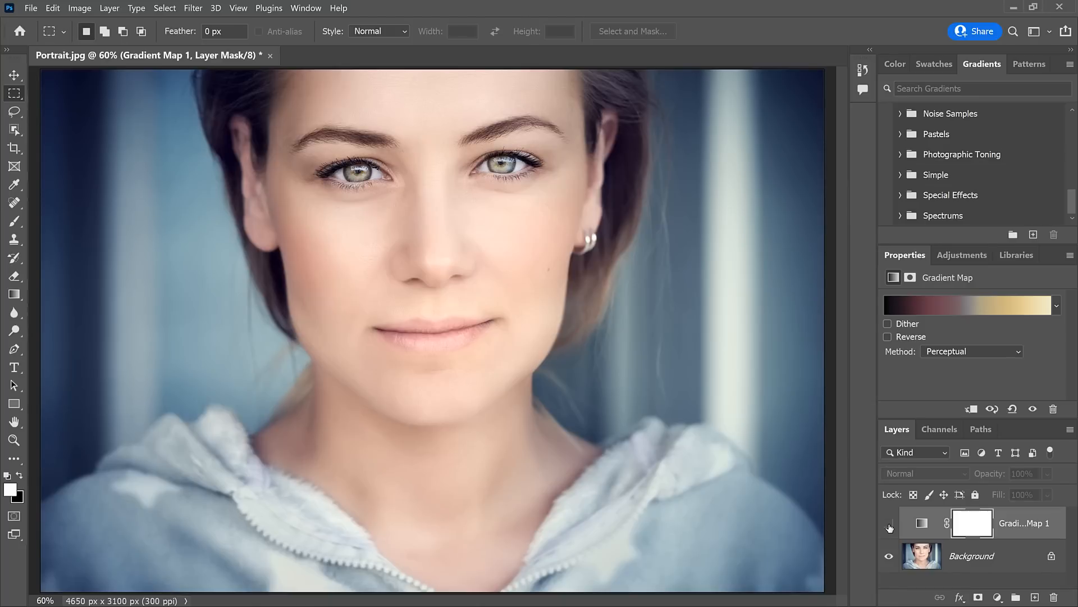
{"action": "left_click", "coordinate": [888, 523]}
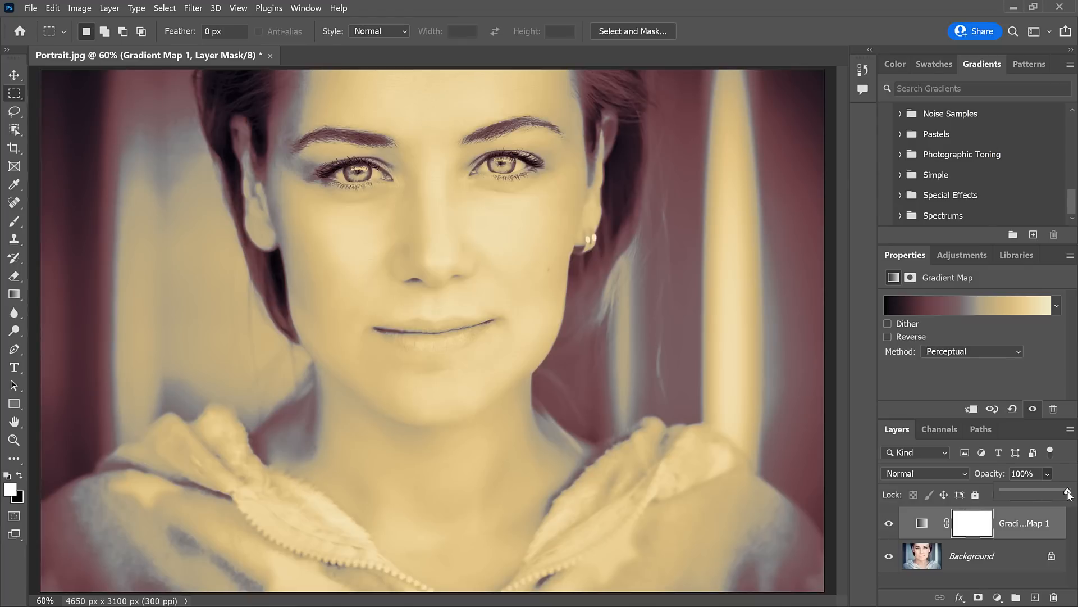
{"action": "left_click_drag", "start_coordinate": [1068, 492], "coordinate": [1032, 493]}
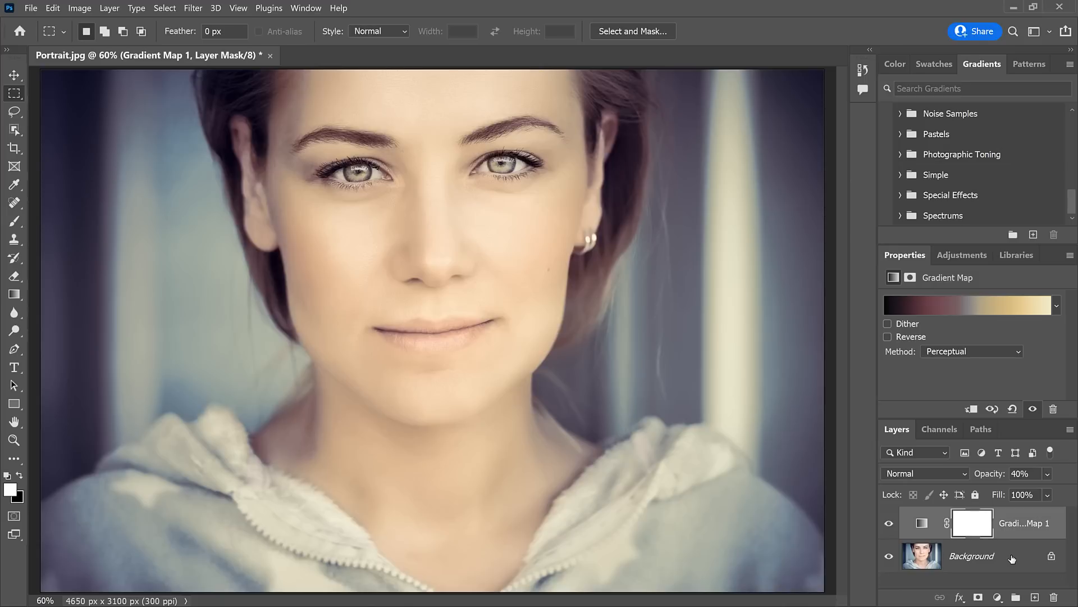
{"action": "mouse_move", "coordinate": [889, 527]}
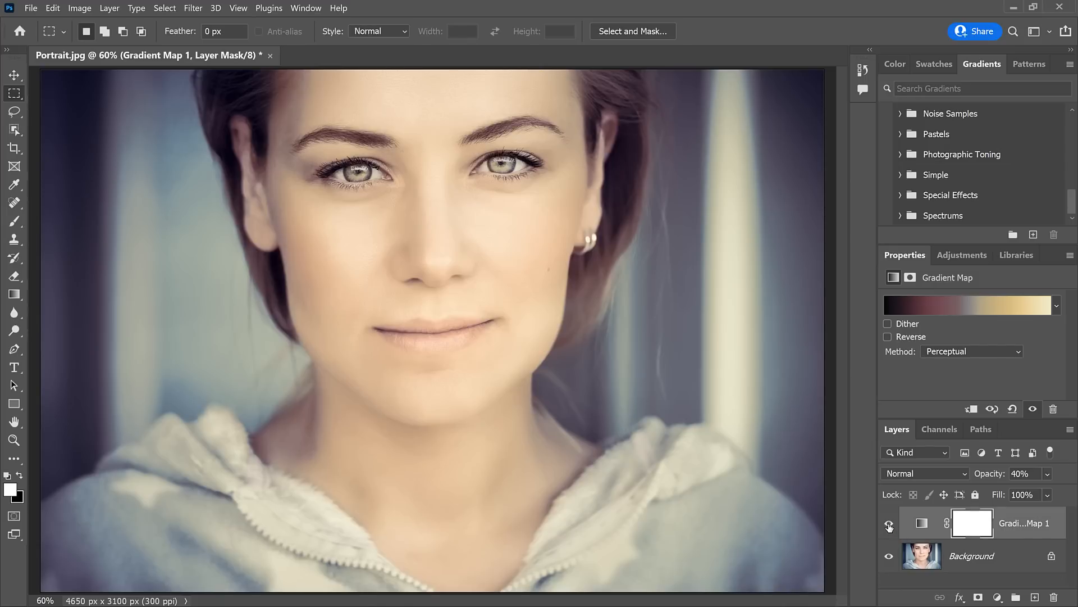
{"action": "left_click", "coordinate": [889, 523]}
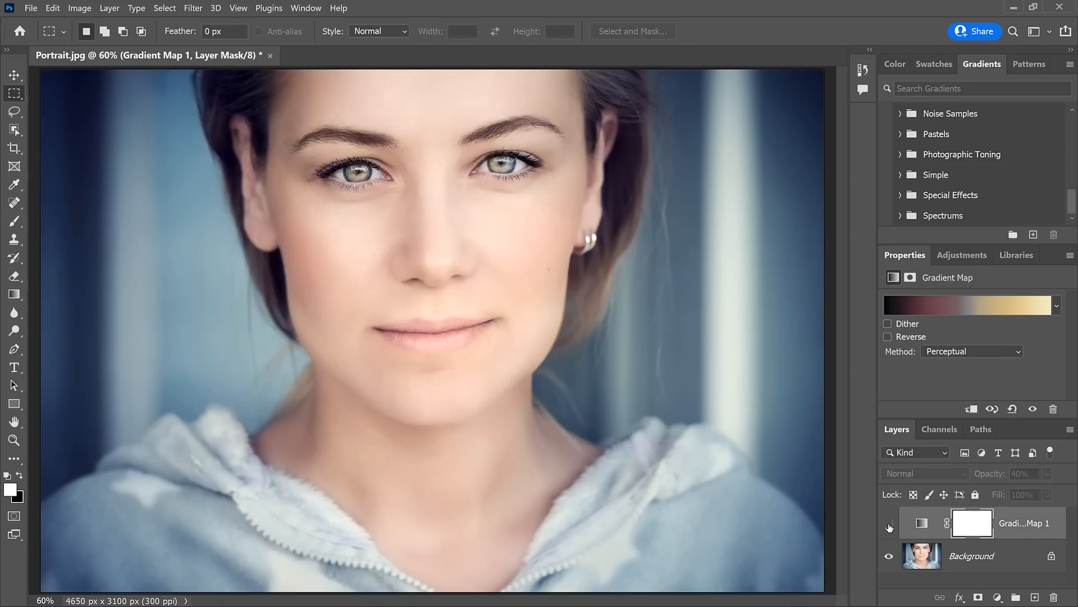
{"action": "left_click", "coordinate": [889, 526]}
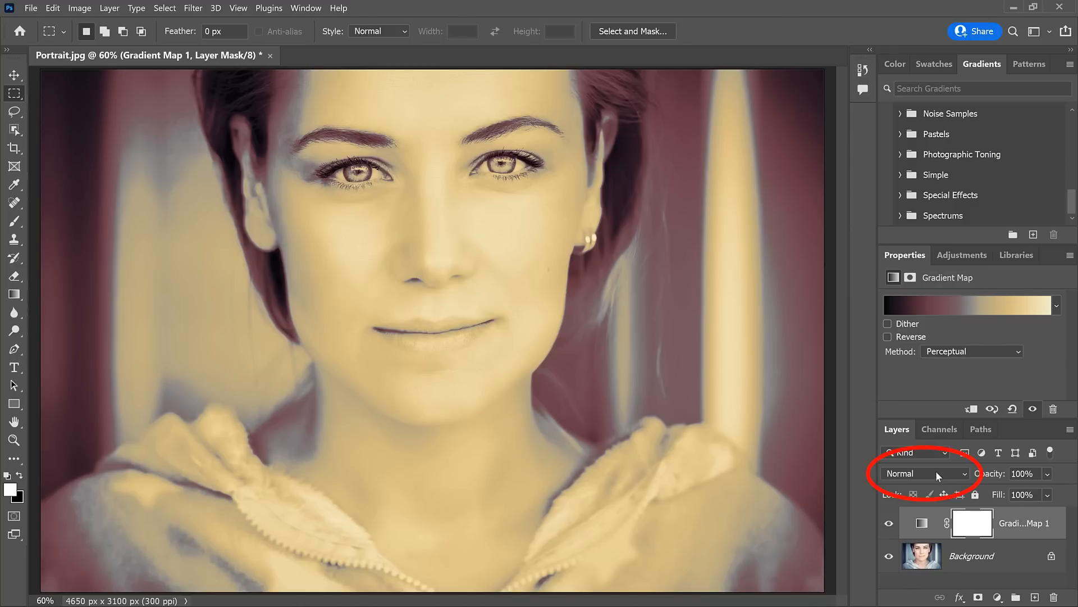
Set the Gradient Map blend mode to Color, comparing it against Normal
{"action": "left_click", "coordinate": [922, 473]}
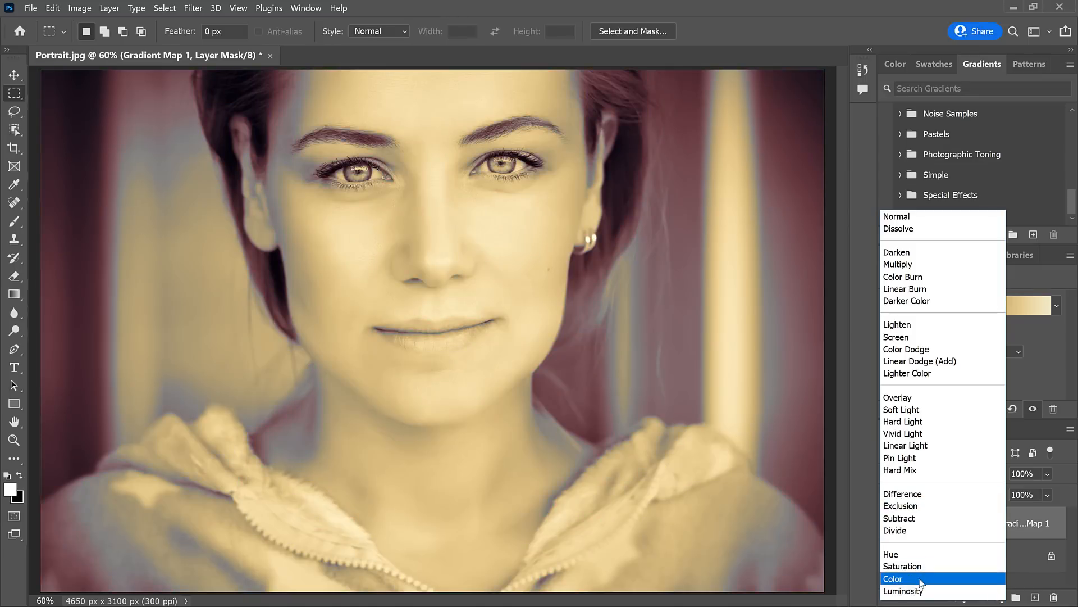
{"action": "left_click", "coordinate": [893, 578]}
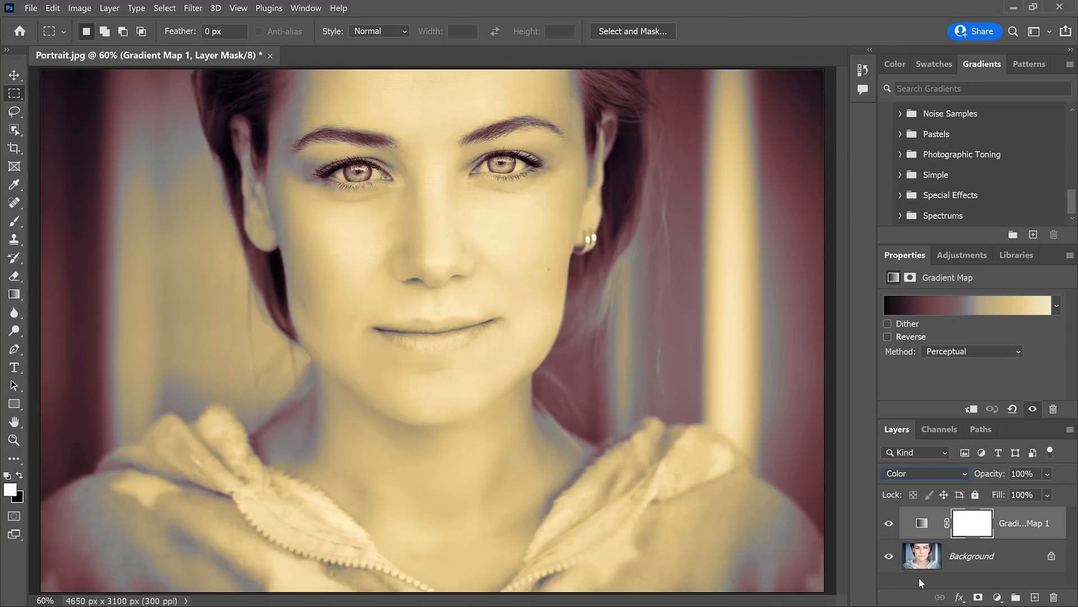
{"action": "mouse_move", "coordinate": [280, 134]}
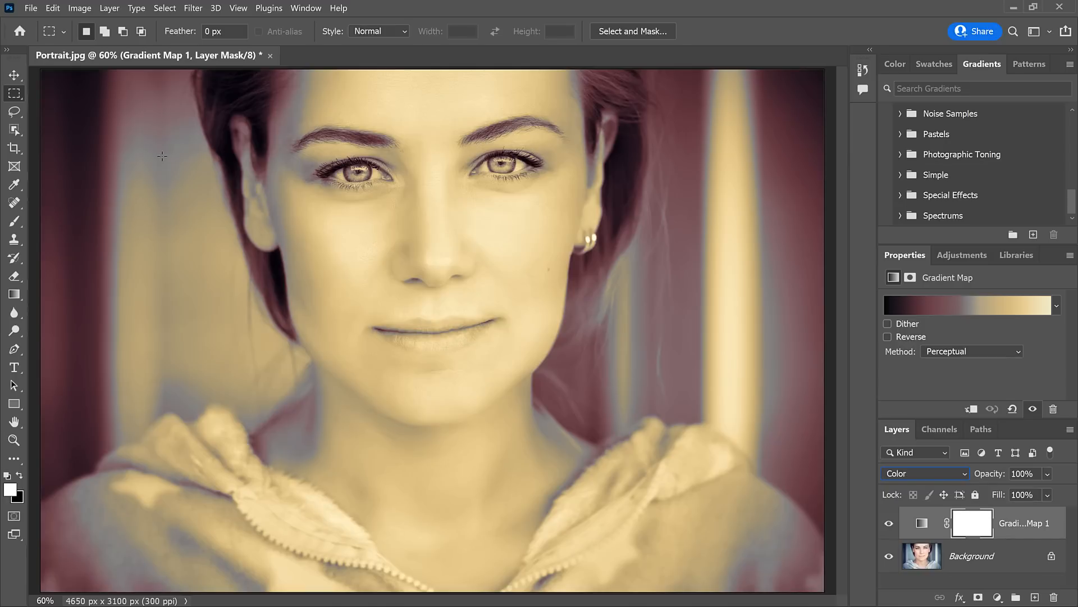
{"action": "mouse_move", "coordinate": [294, 434]}
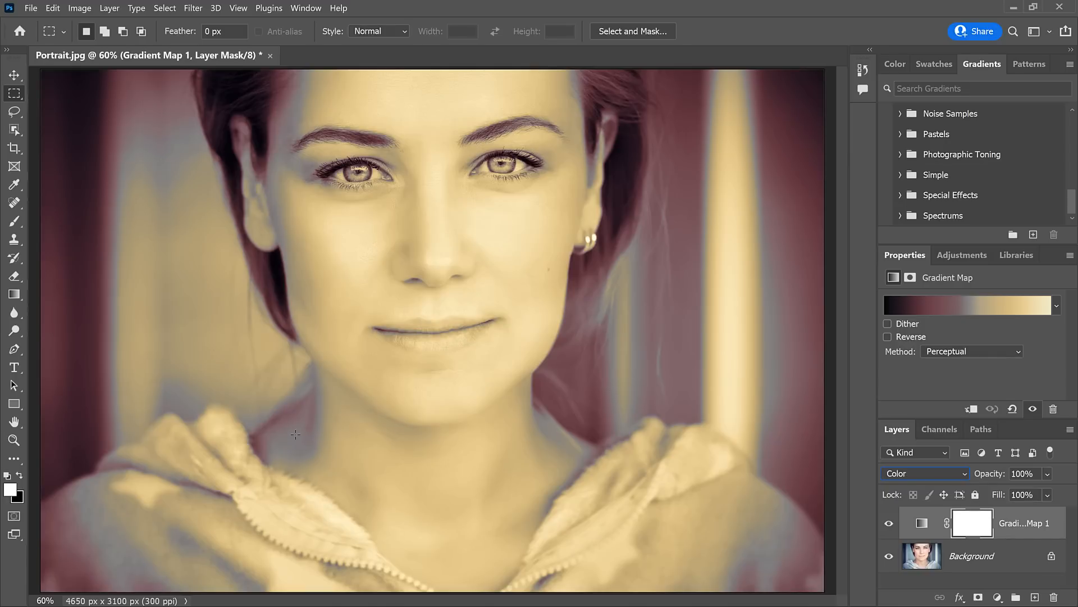
{"action": "left_click", "coordinate": [924, 473]}
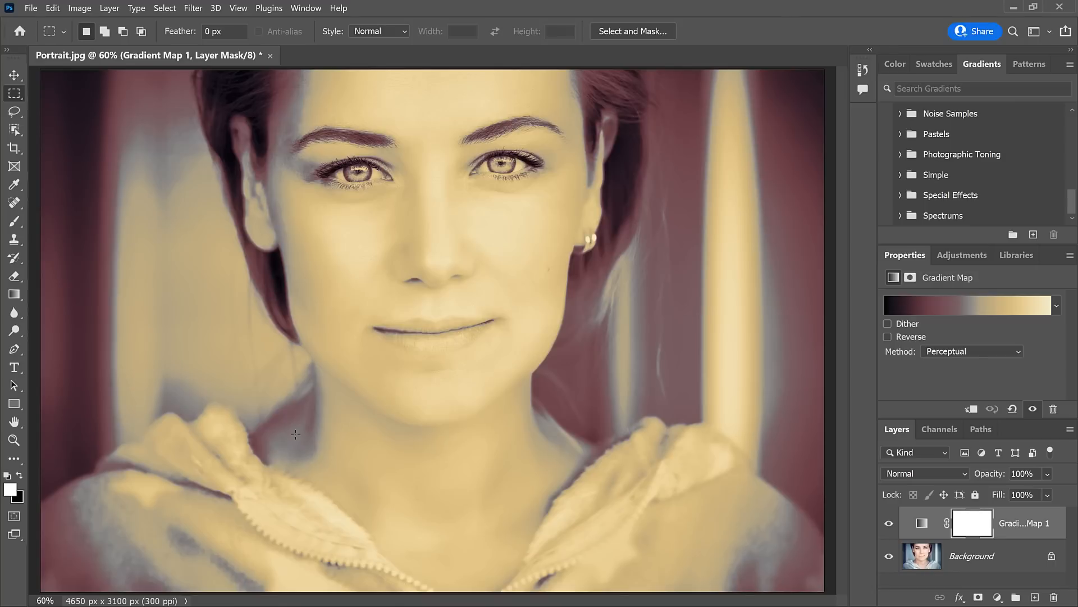
{"action": "left_click", "coordinate": [924, 473]}
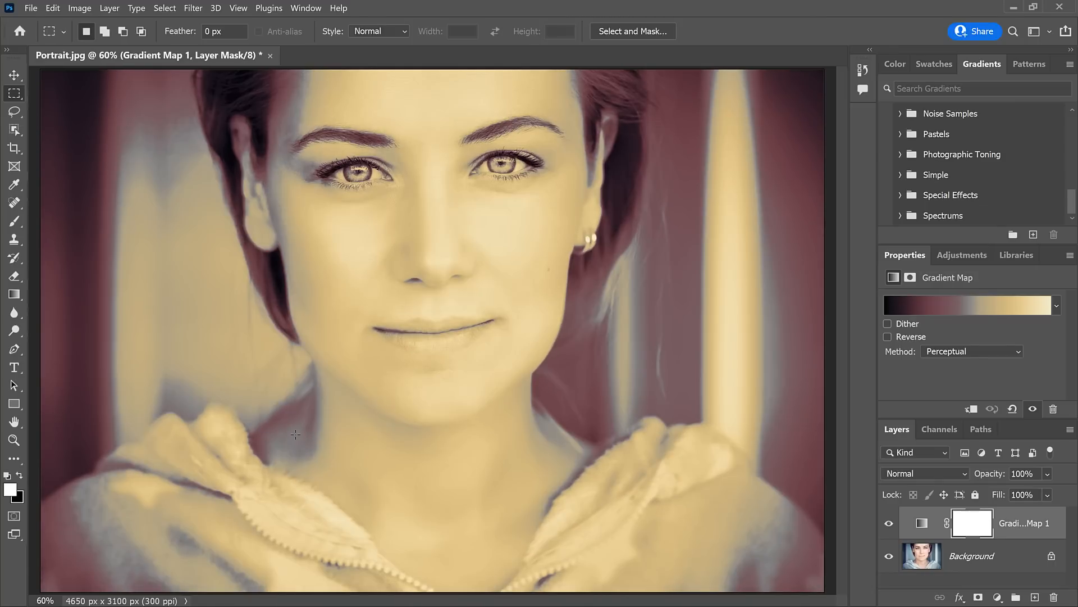
Lower the layer opacity to 50% and hide it to view the original
{"action": "left_click", "coordinate": [924, 472]}
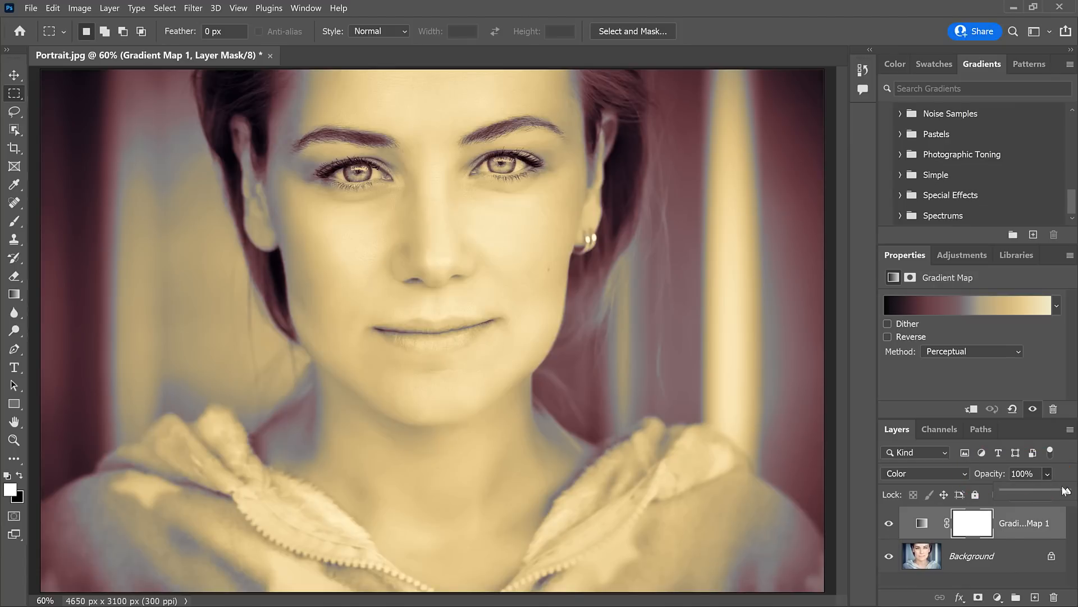
{"action": "left_click_drag", "start_coordinate": [1073, 491], "coordinate": [1018, 492]}
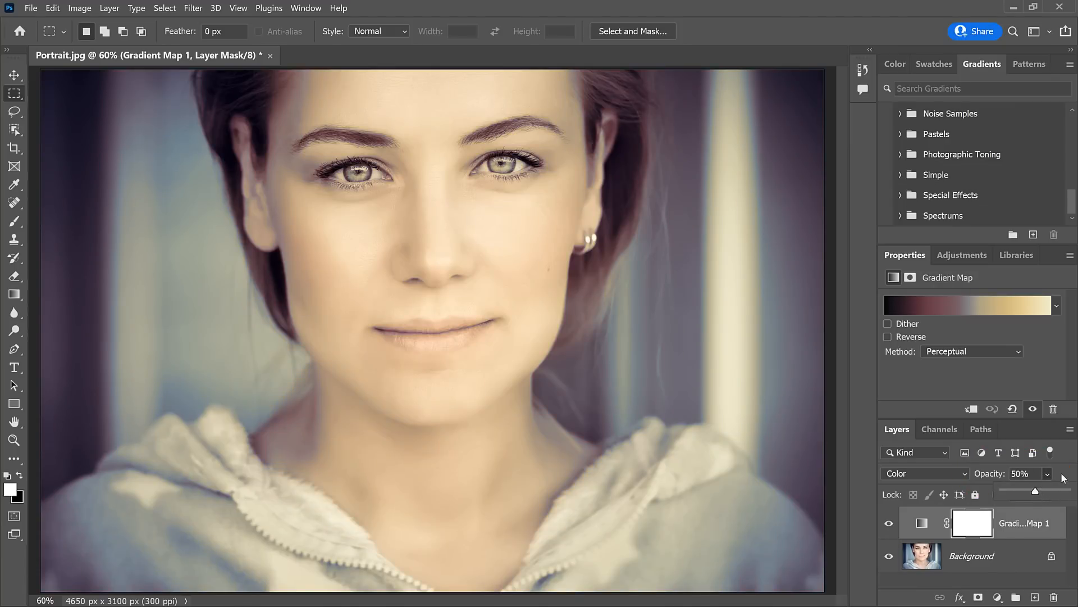
{"action": "left_click", "coordinate": [889, 523]}
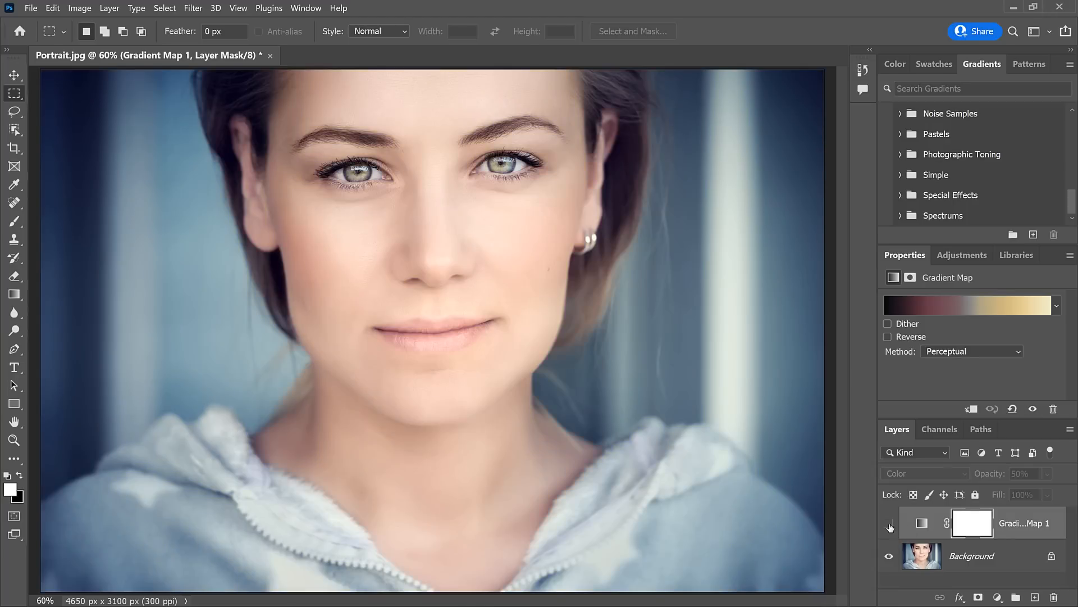
Unhide the Gradient Map, compare Soft Light against Color, keep Soft Light at 100% opacity
{"action": "left_click", "coordinate": [889, 523]}
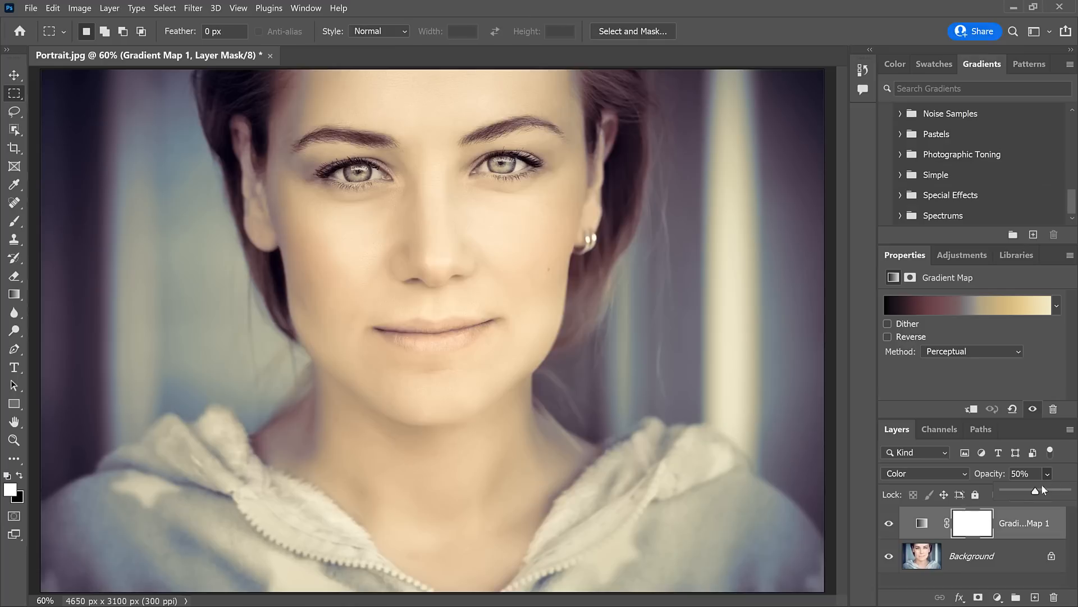
{"action": "left_click_drag", "start_coordinate": [1037, 490], "coordinate": [1066, 481]}
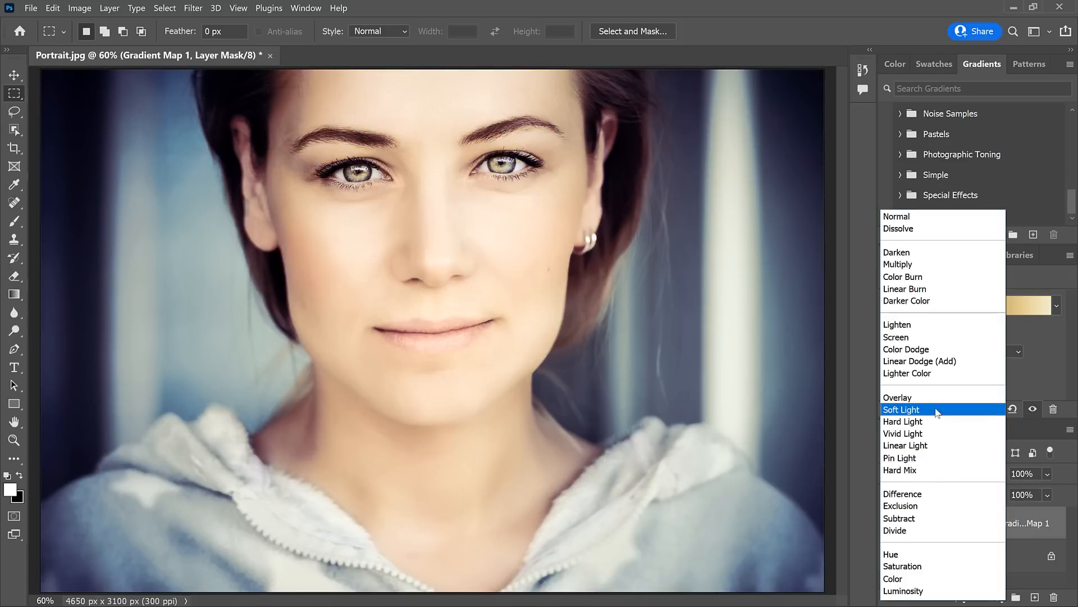
{"action": "left_click", "coordinate": [903, 409]}
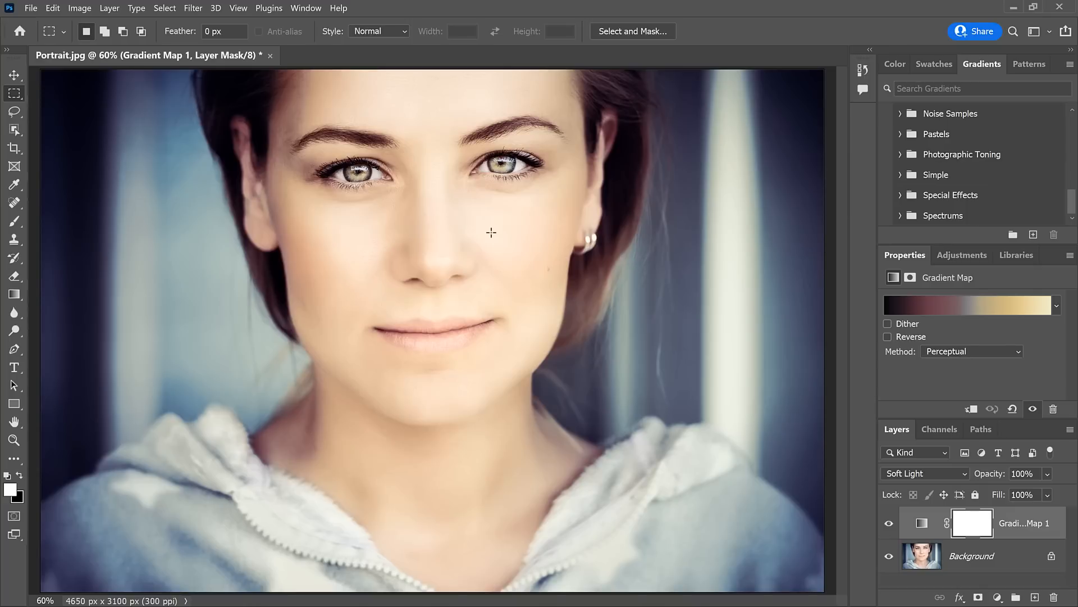
{"action": "mouse_move", "coordinate": [868, 257]}
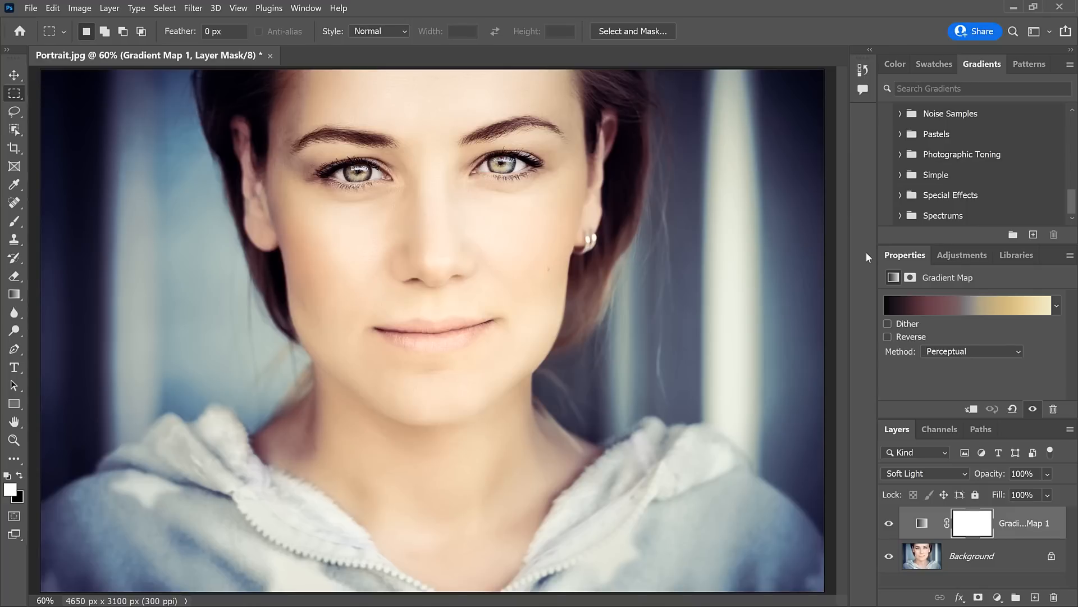
{"action": "left_click", "coordinate": [923, 473]}
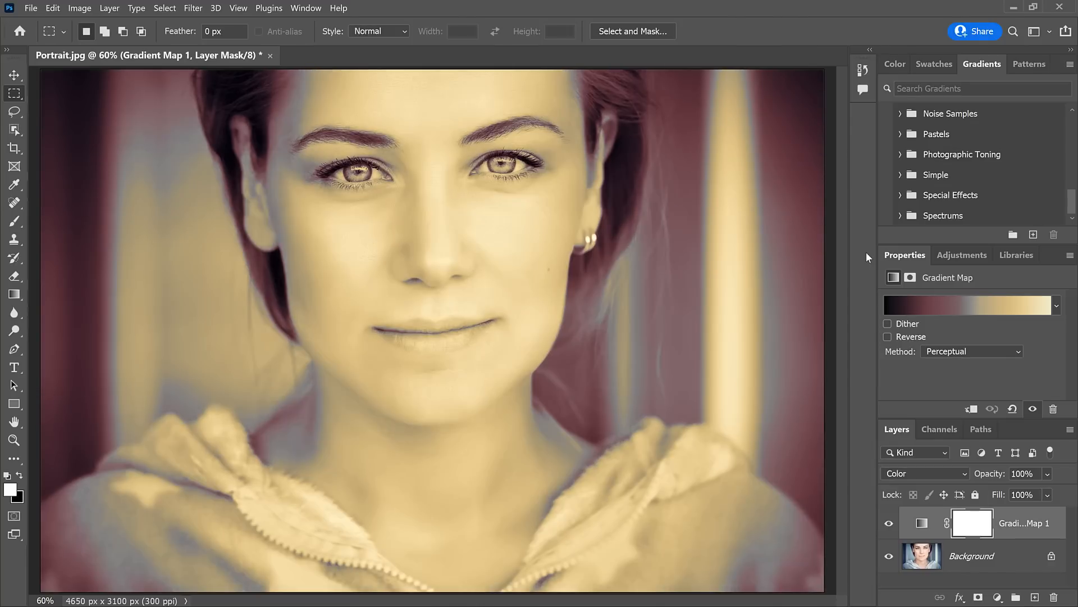
{"action": "left_click", "coordinate": [924, 473]}
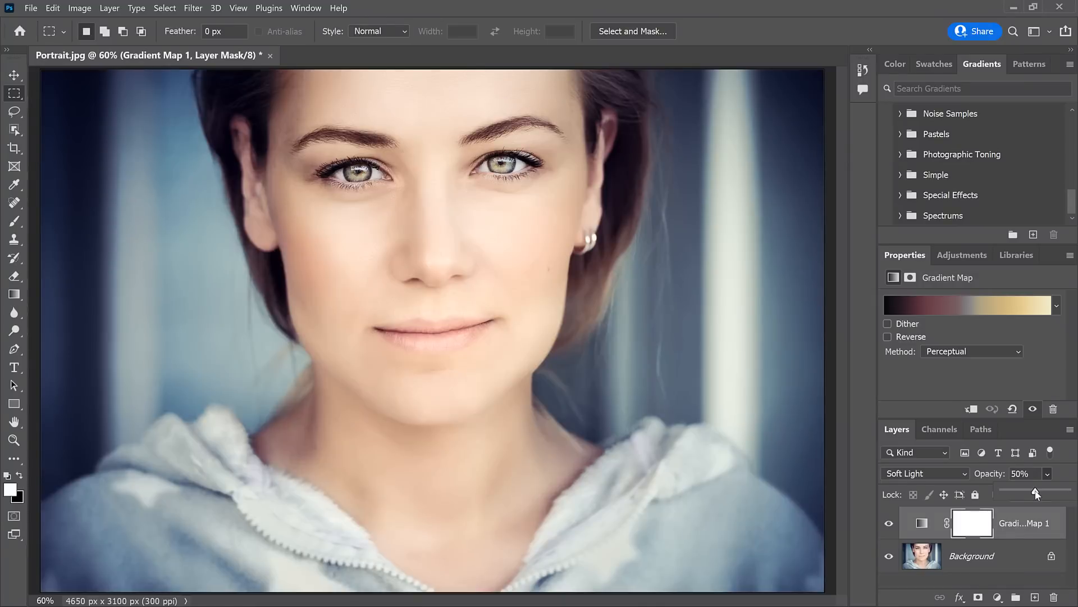
{"action": "left_click_drag", "start_coordinate": [1036, 493], "coordinate": [1072, 474]}
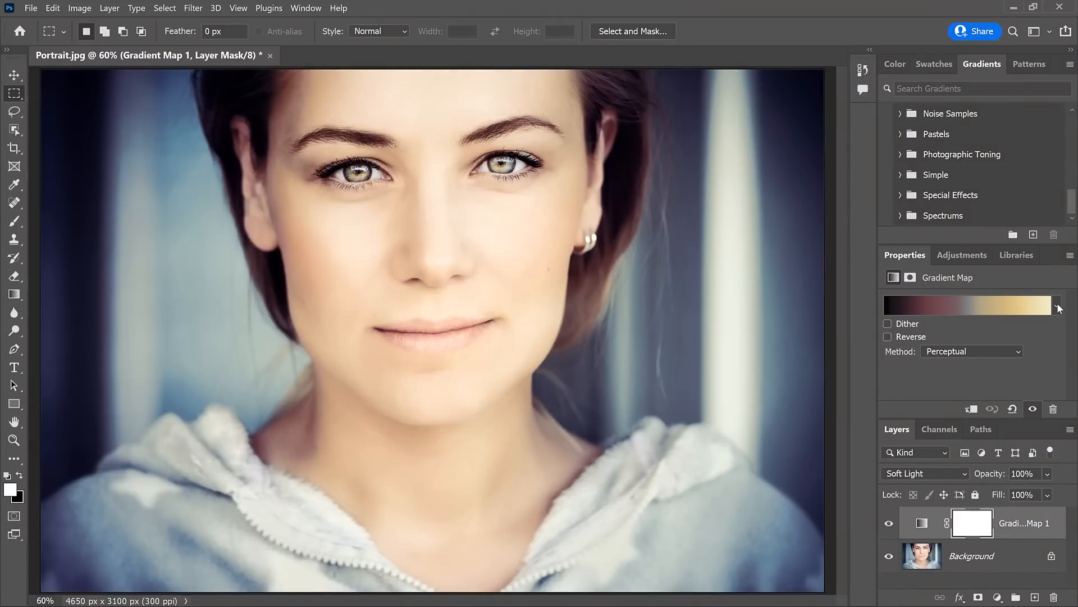
Apply the Photographic Toning Gold 2 gradient and lower the layer opacity to 40%
{"action": "left_click", "coordinate": [1059, 307]}
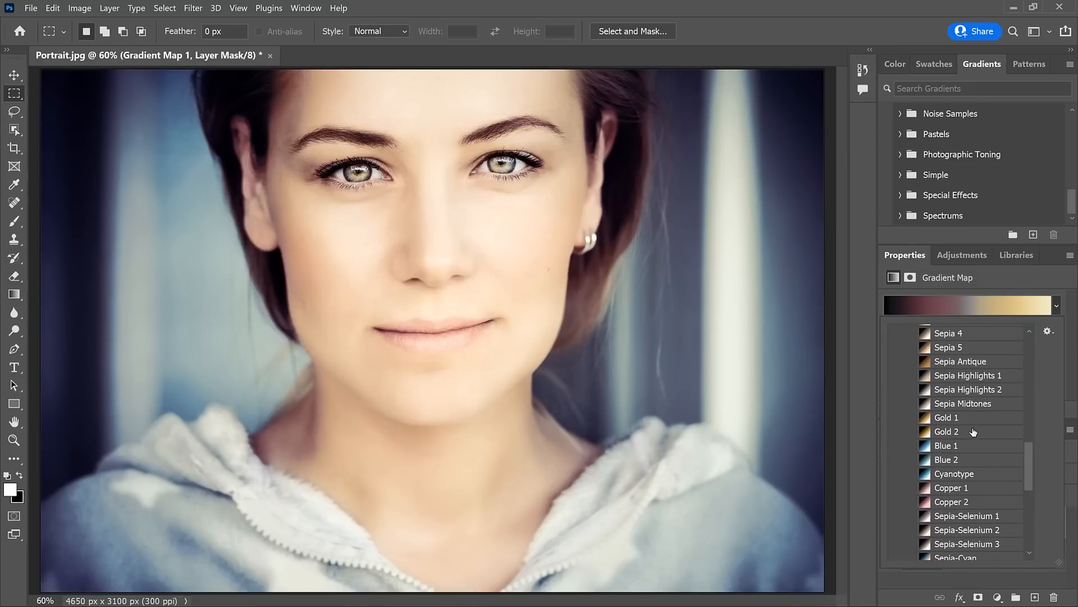
{"action": "left_click", "coordinate": [947, 431]}
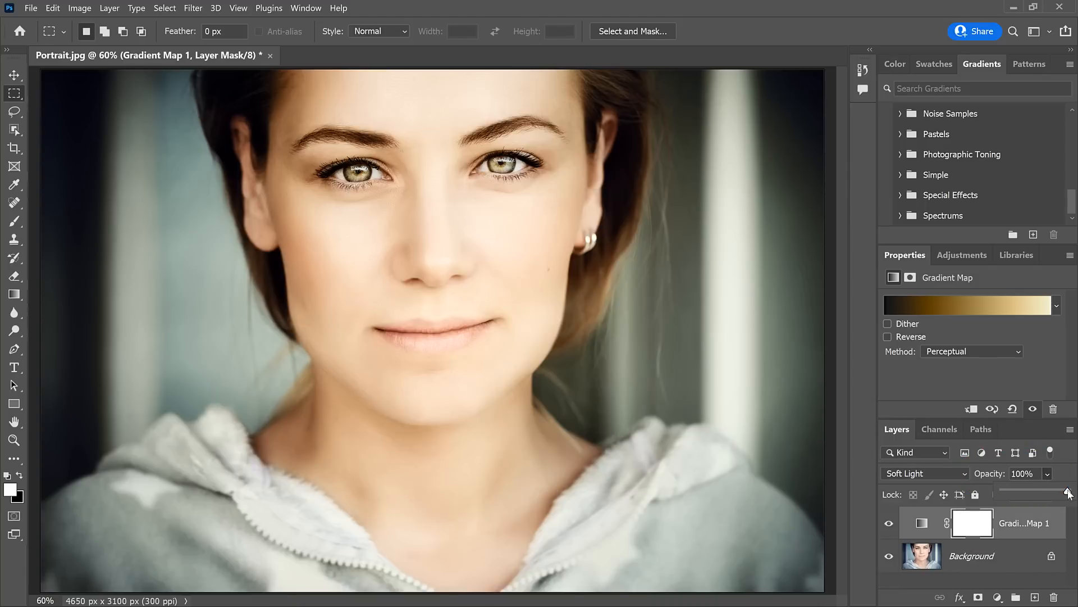
{"action": "left_click_drag", "start_coordinate": [1069, 491], "coordinate": [1030, 491]}
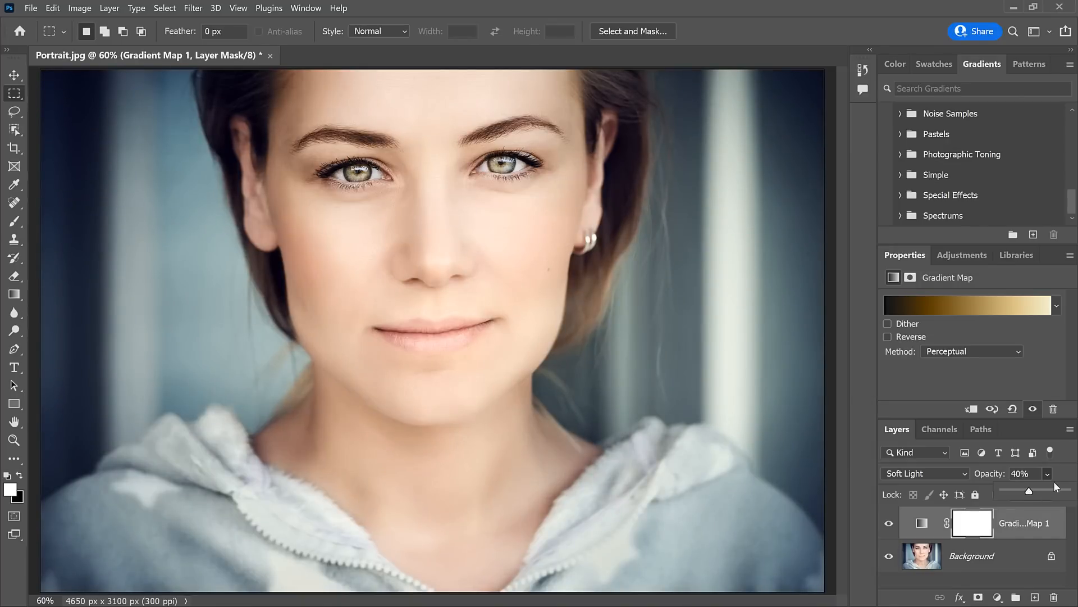